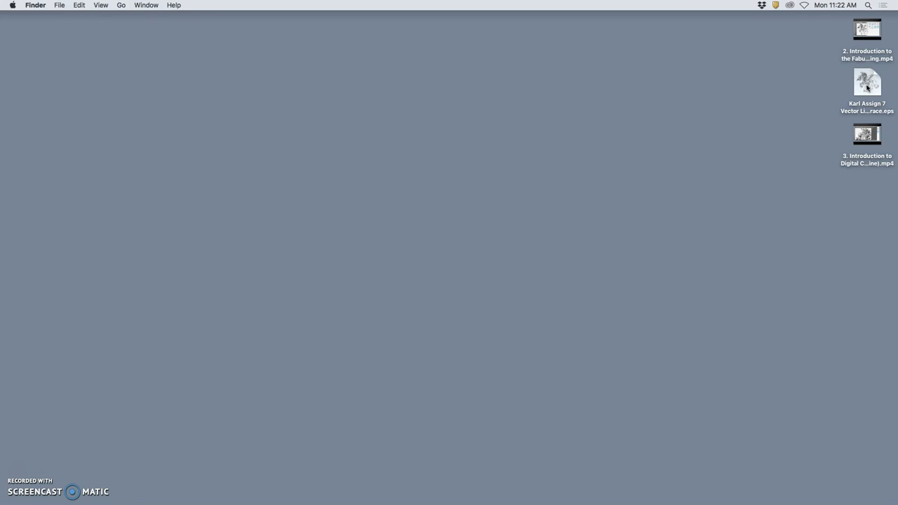
Launch Photoshop by opening the pony EPS file, then cancel the Rasterize EPS Format dialog
{"action": "right_click", "coordinate": [867, 84]}
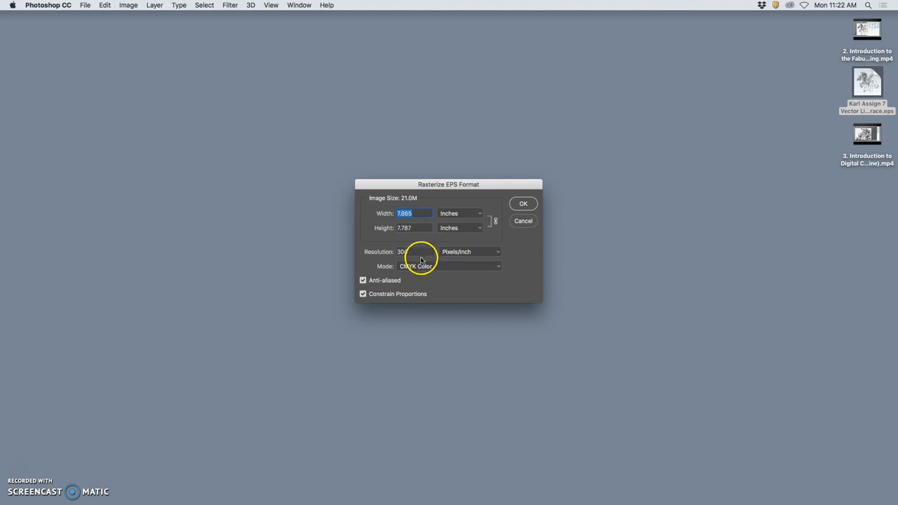
{"action": "mouse_move", "coordinate": [529, 223]}
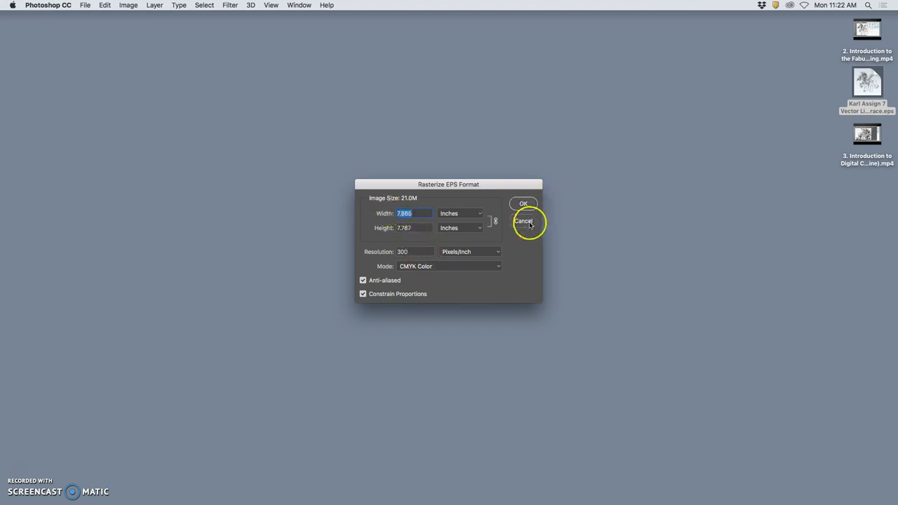
{"action": "left_click", "coordinate": [526, 221]}
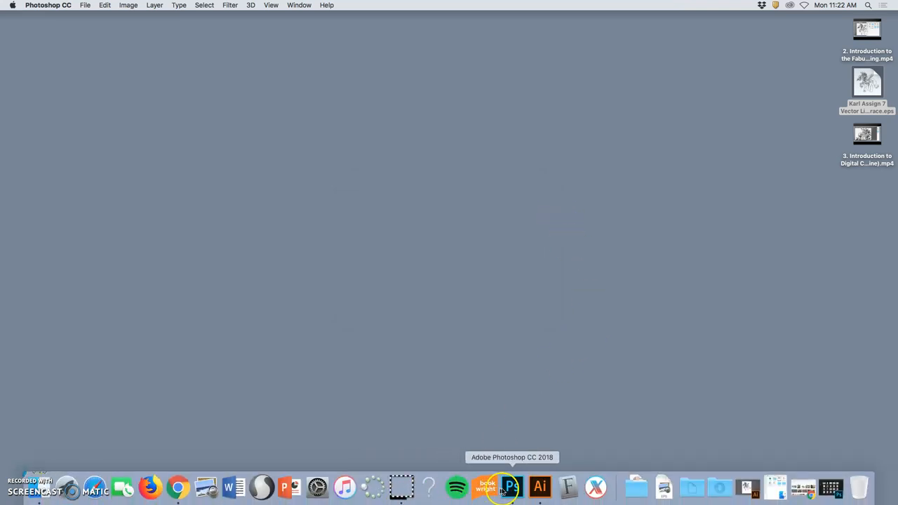
Start from the 10x8 in preset and set it to 14x11 inches at 350 ppi
{"action": "left_click", "coordinate": [506, 486]}
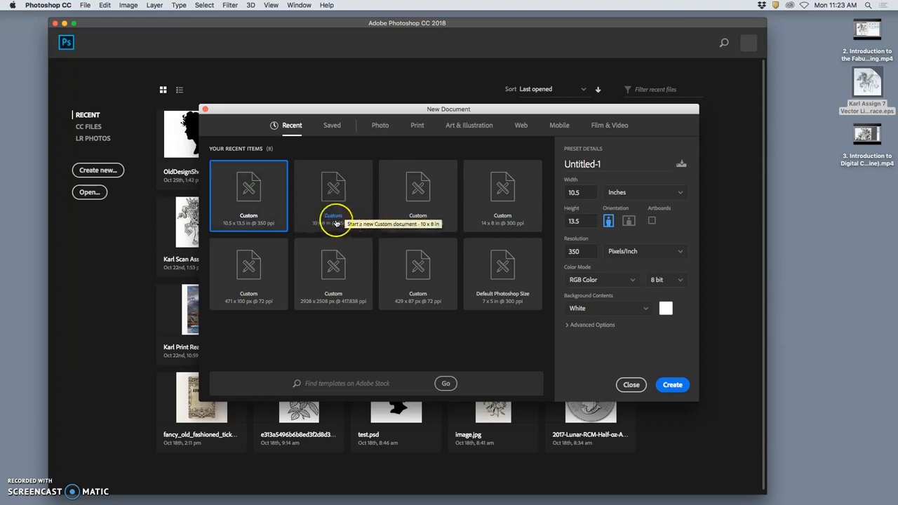
{"action": "left_click", "coordinate": [333, 195]}
{"action": "type", "text": "11"}
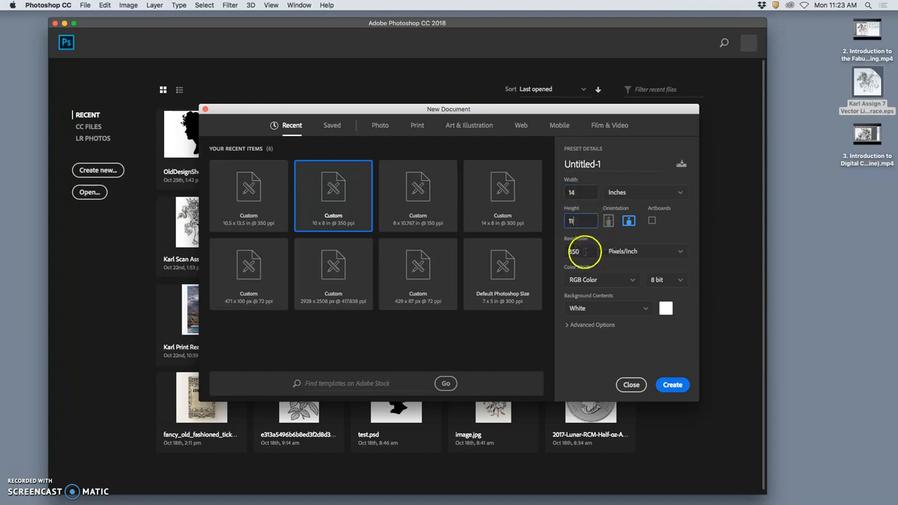
{"action": "left_click", "coordinate": [577, 251]}
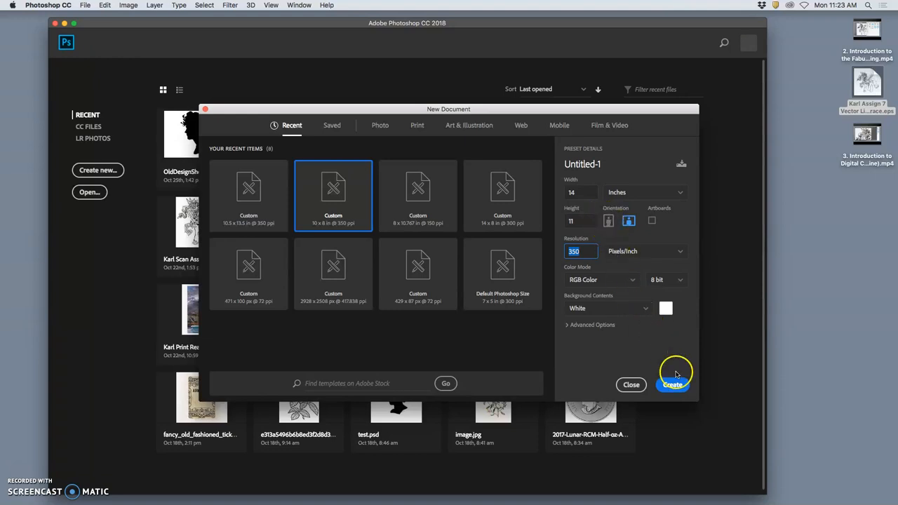
Create the 14x11-inch document, then place the pony EPS and scale it to fill the canvas
{"action": "left_click", "coordinate": [673, 385]}
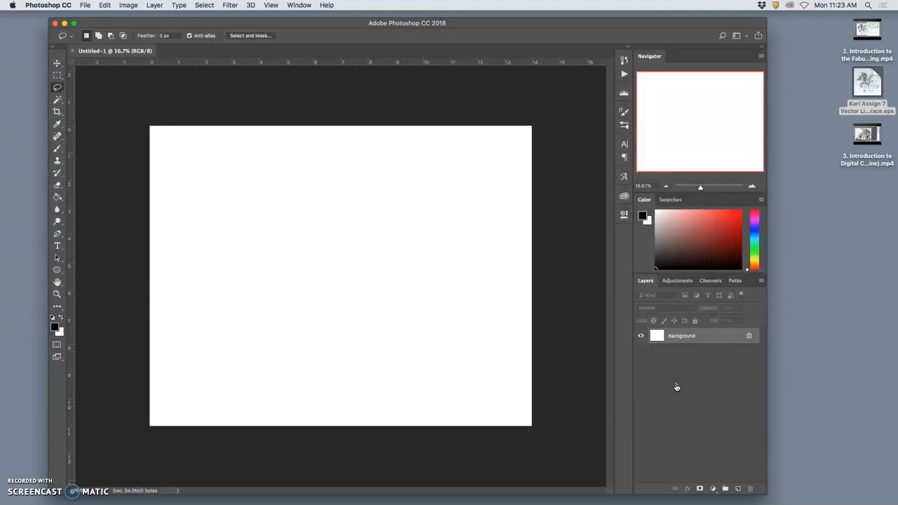
{"action": "mouse_move", "coordinate": [839, 103]}
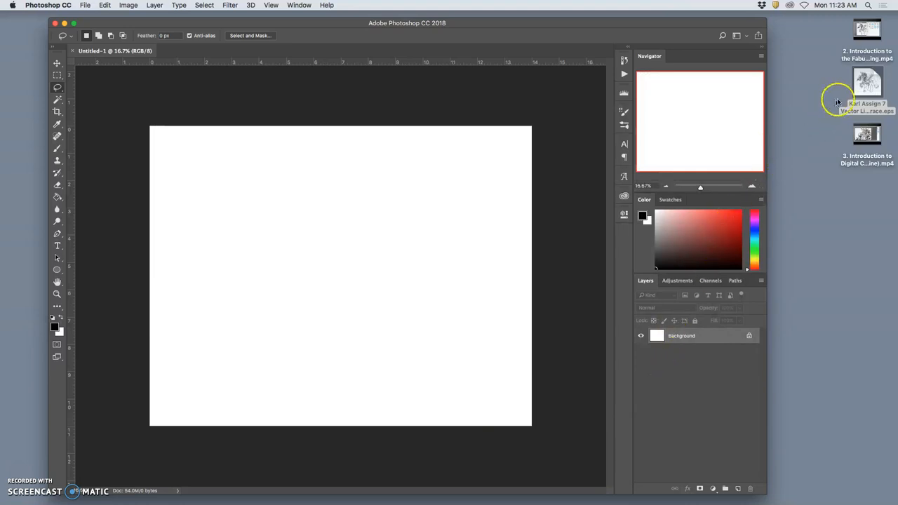
{"action": "mouse_move", "coordinate": [396, 200]}
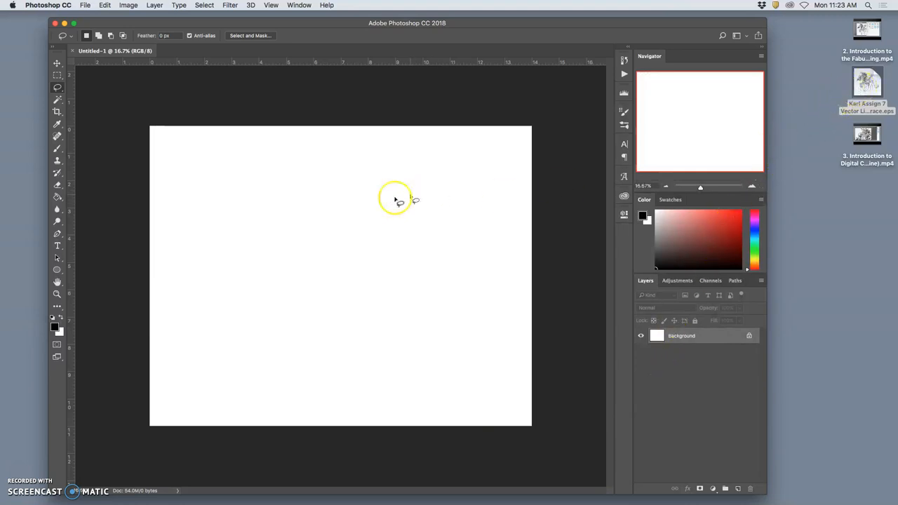
{"action": "mouse_move", "coordinate": [867, 112]}
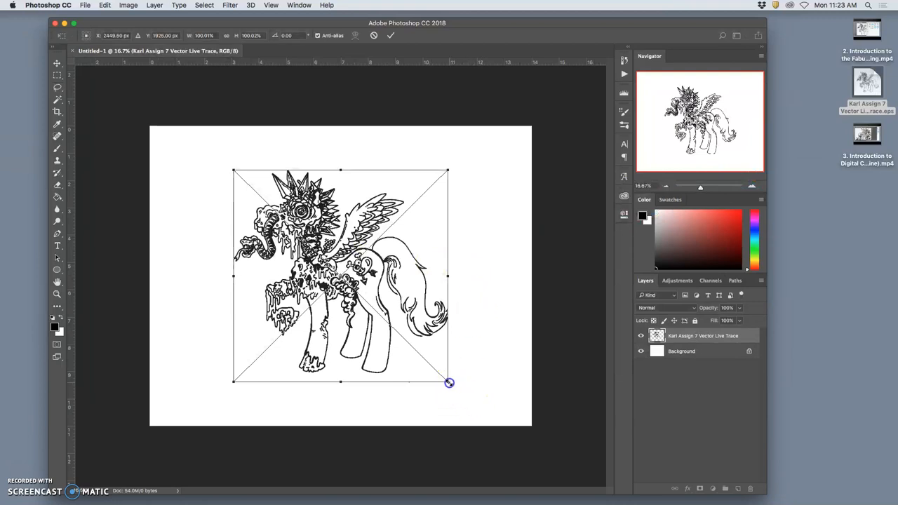
{"action": "left_click_drag", "start_coordinate": [449, 383], "coordinate": [500, 409]}
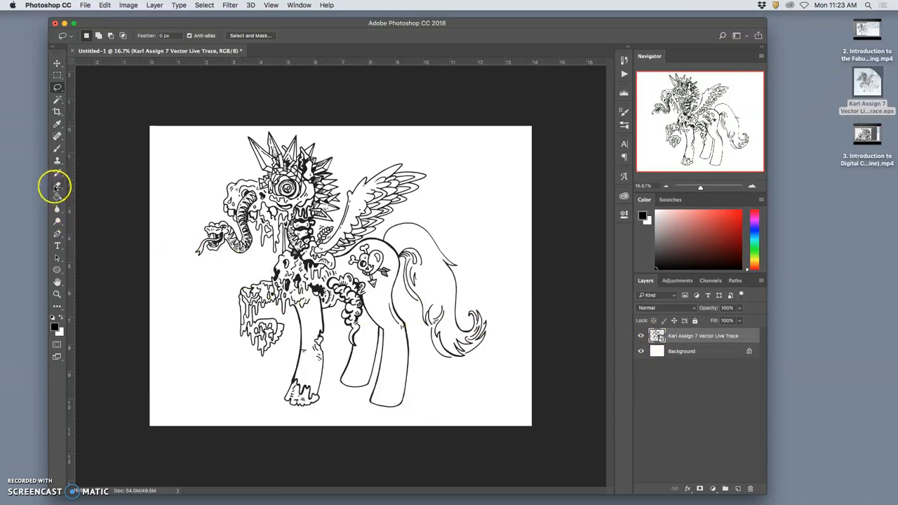
{"action": "left_click", "coordinate": [57, 185]}
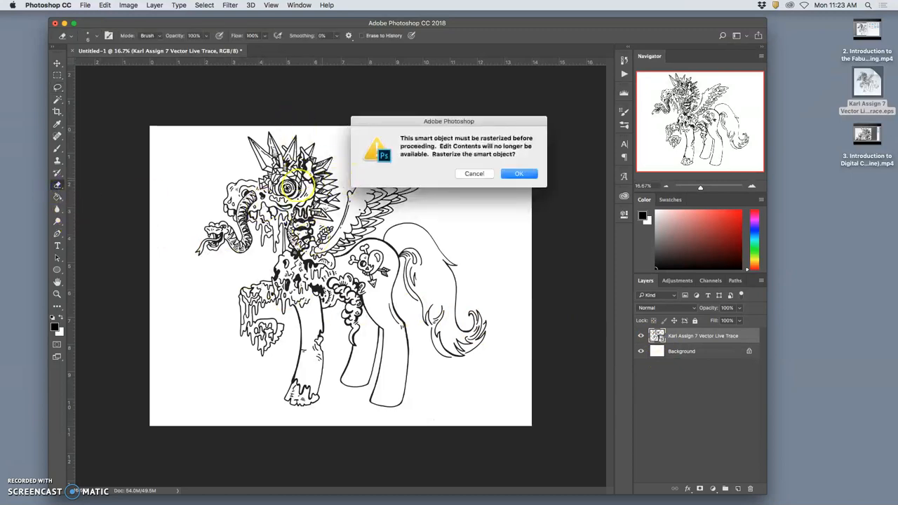
{"action": "mouse_move", "coordinate": [311, 203]}
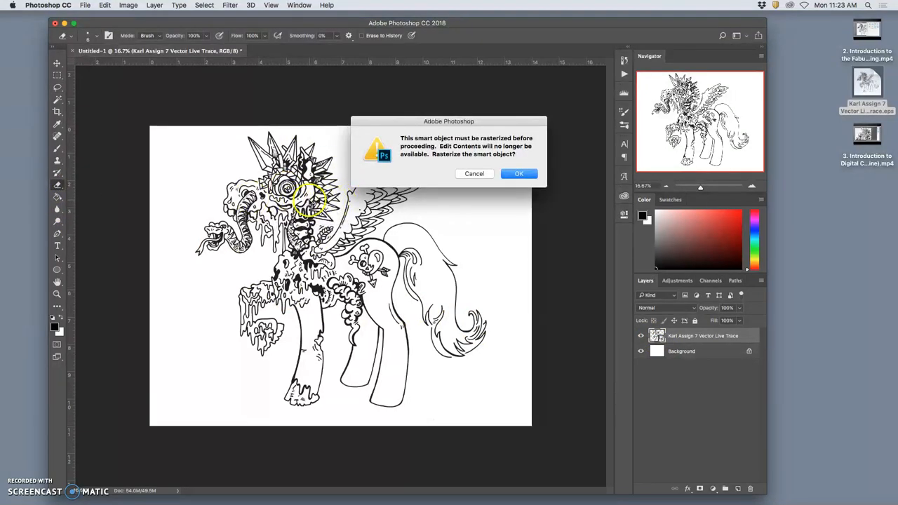
{"action": "left_click", "coordinate": [519, 173]}
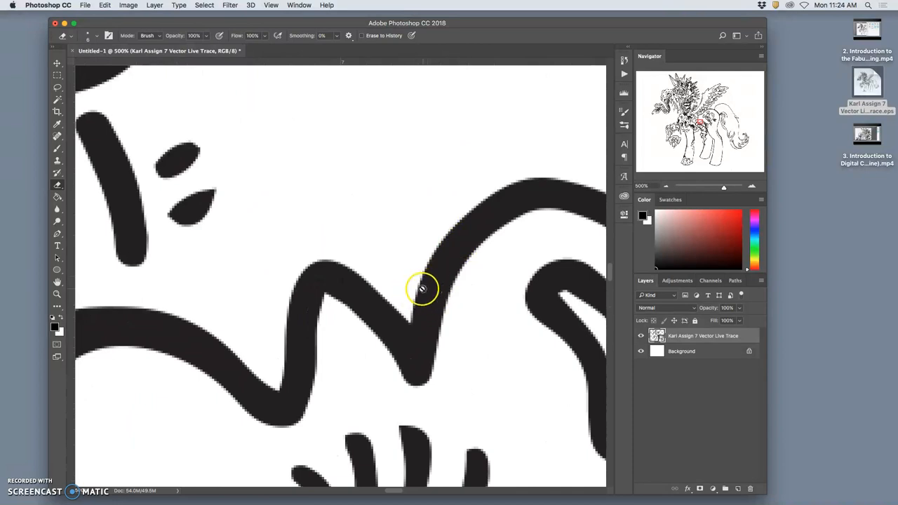
{"action": "mouse_move", "coordinate": [411, 284]}
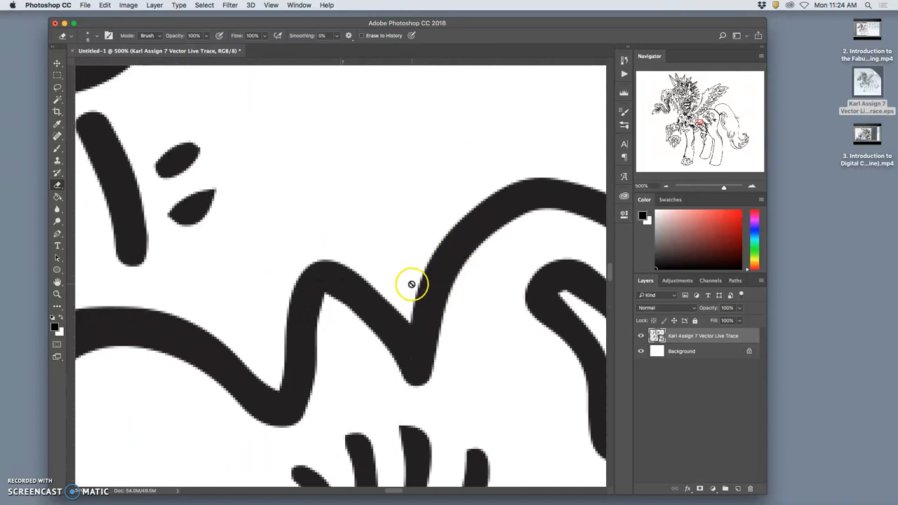
{"action": "mouse_move", "coordinate": [409, 275]}
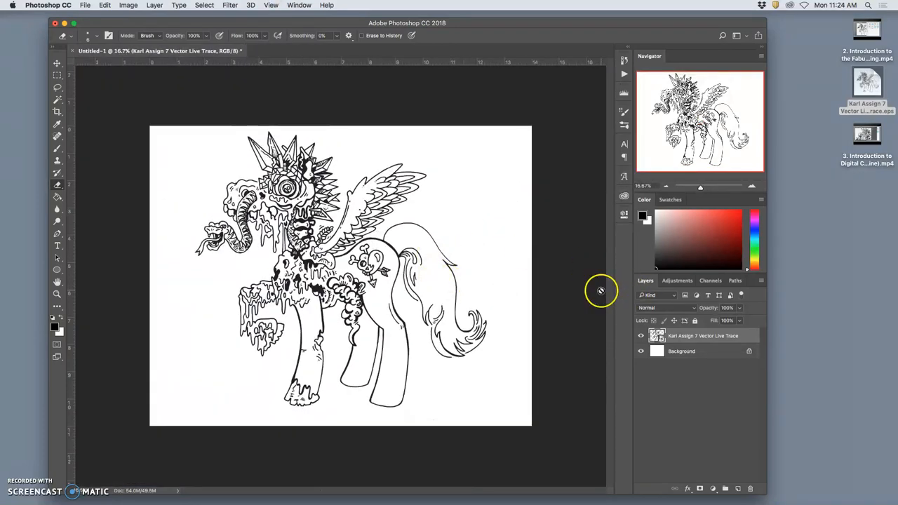
{"action": "mouse_move", "coordinate": [499, 135]}
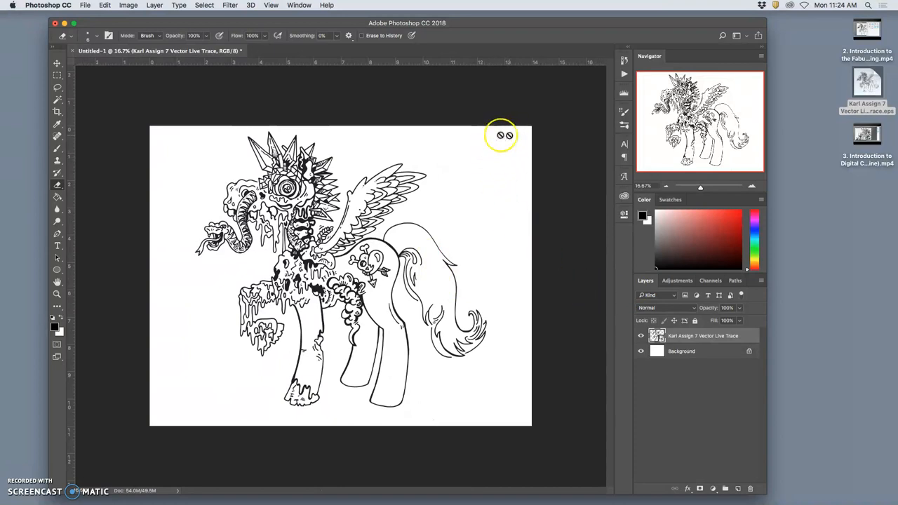
{"action": "mouse_move", "coordinate": [224, 154]}
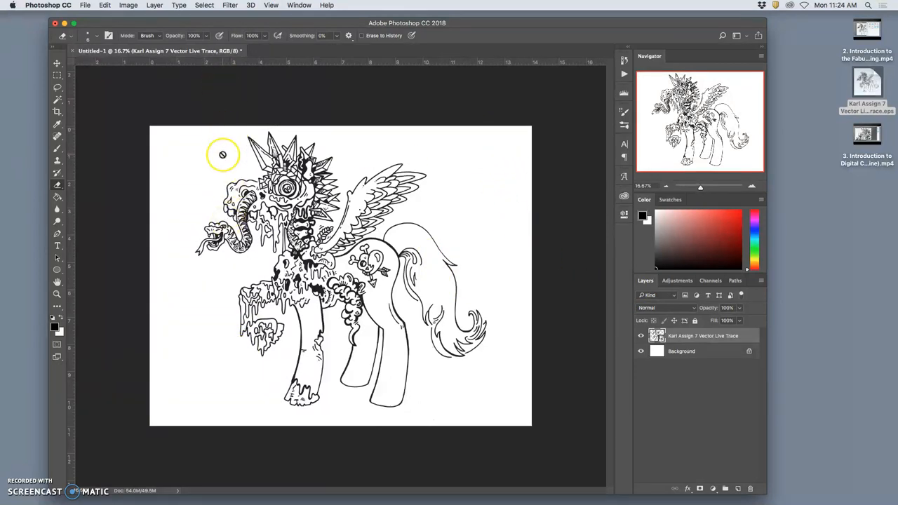
{"action": "mouse_move", "coordinate": [271, 217]}
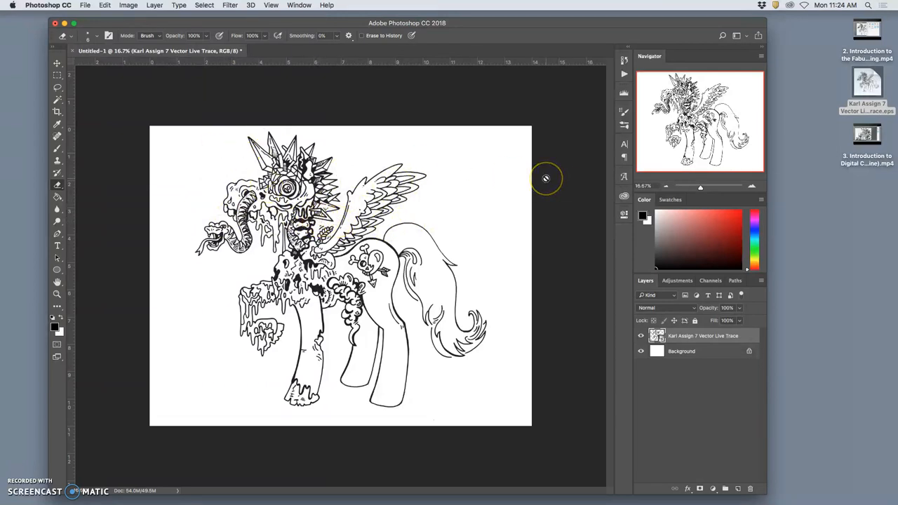
{"action": "mouse_move", "coordinate": [494, 206]}
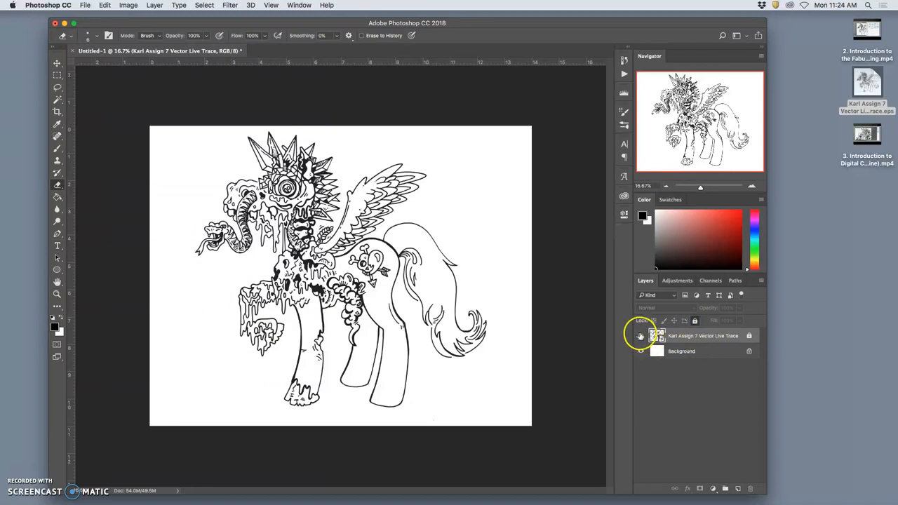
Lock the Vector Live Trace layer and turn off its visibility
{"action": "left_click", "coordinate": [641, 336]}
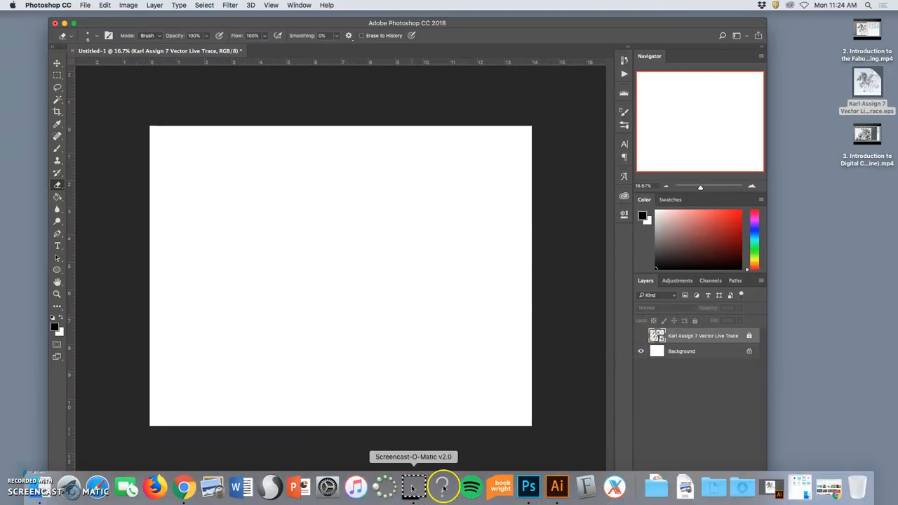
{"action": "mouse_move", "coordinate": [184, 490]}
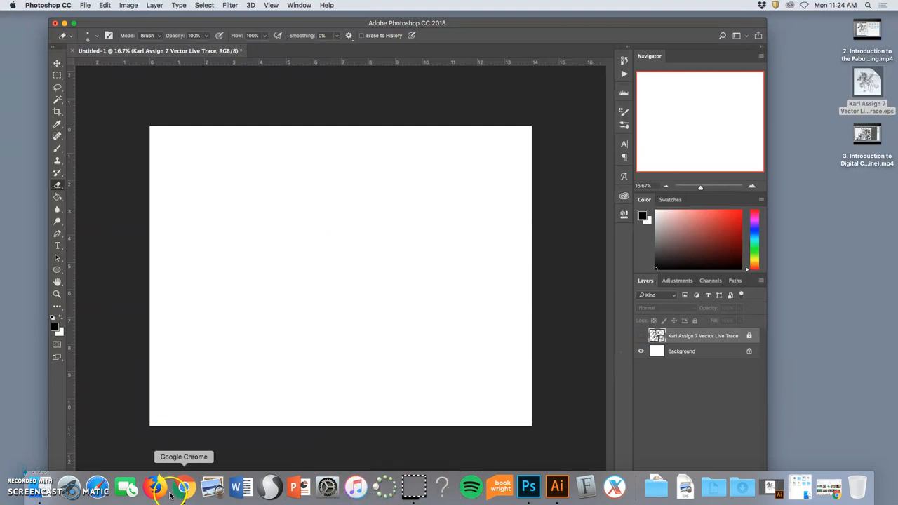
Switch to Chrome and preview the DeeSaturate flatting example in the image results
{"action": "left_click", "coordinate": [163, 482]}
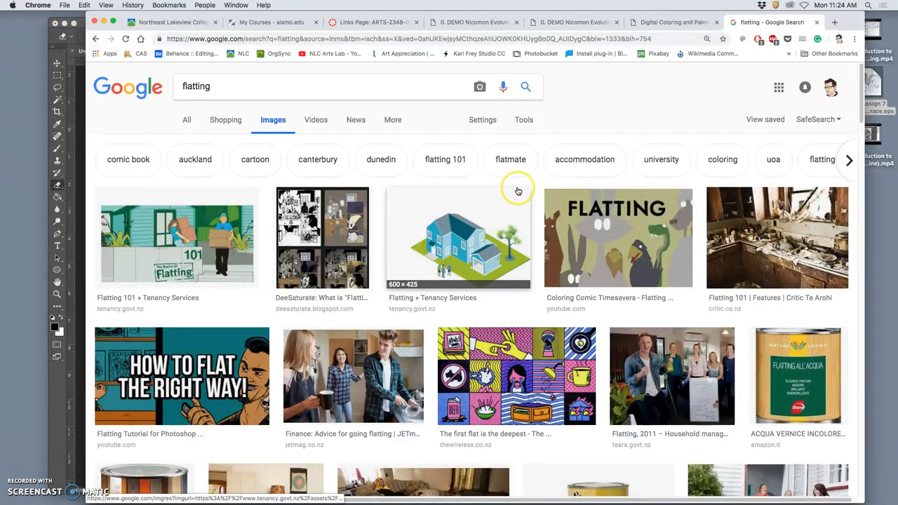
{"action": "left_click", "coordinate": [322, 239]}
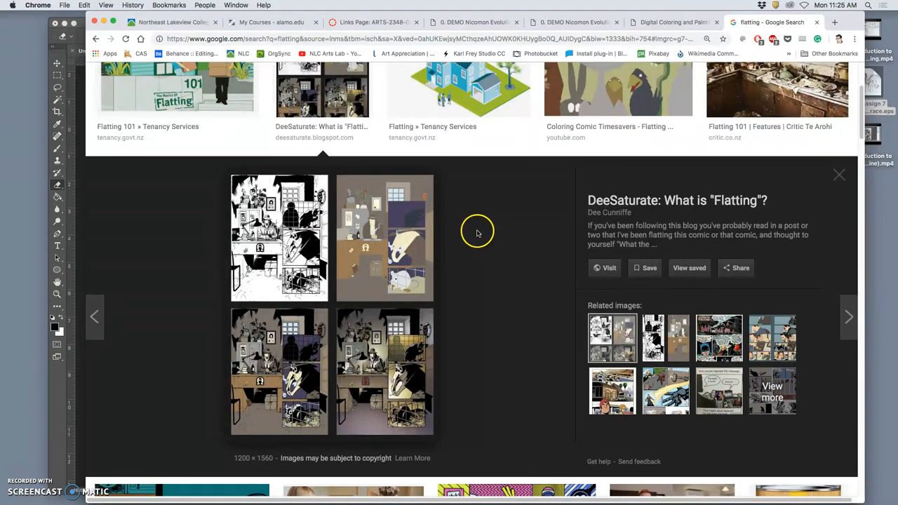
{"action": "mouse_move", "coordinate": [673, 252]}
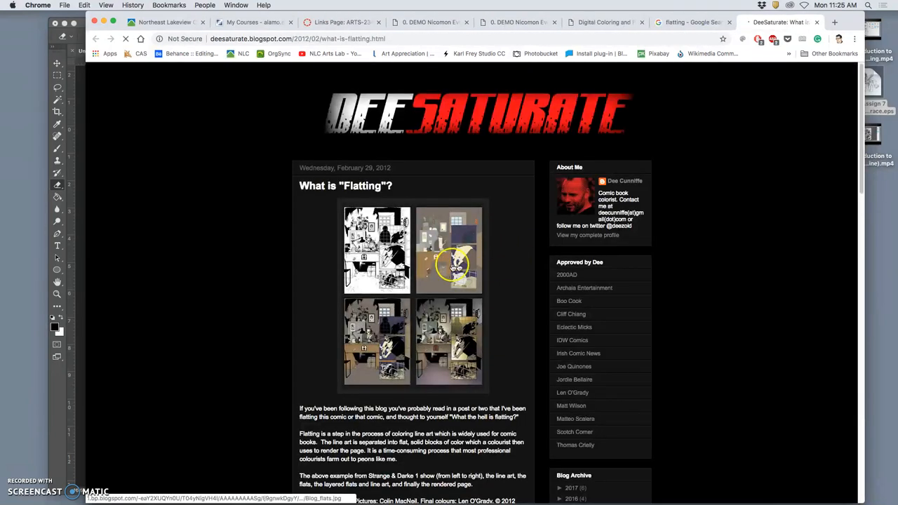
Enlarge the four-panel flatting example, then return to the results and scroll further
{"action": "left_click", "coordinate": [449, 250]}
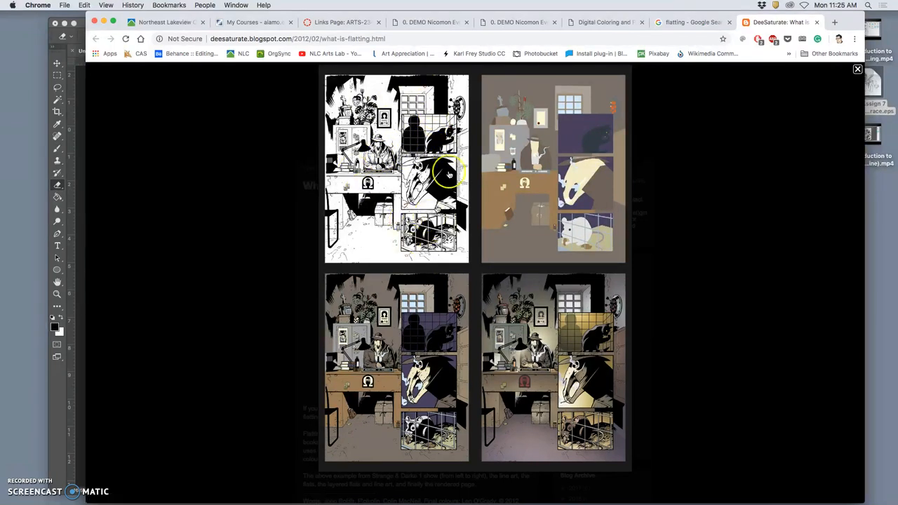
{"action": "mouse_move", "coordinate": [566, 162]}
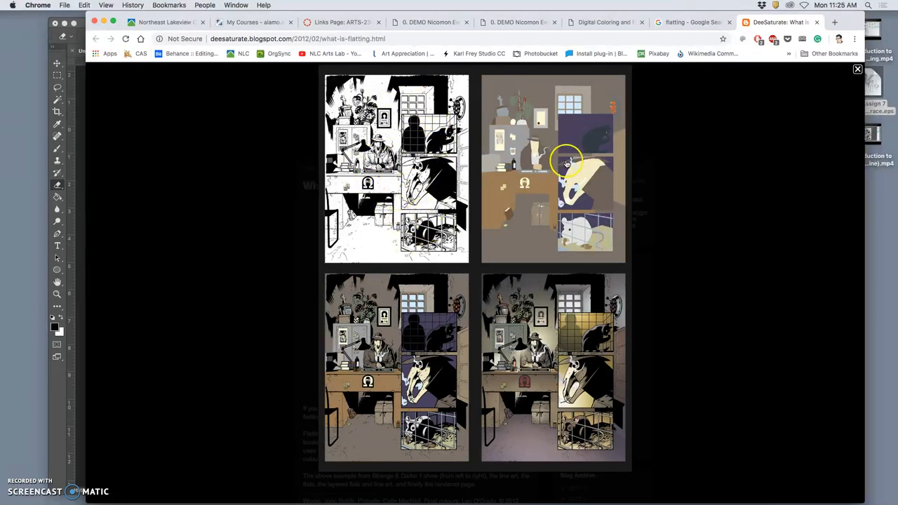
{"action": "mouse_move", "coordinate": [546, 191]}
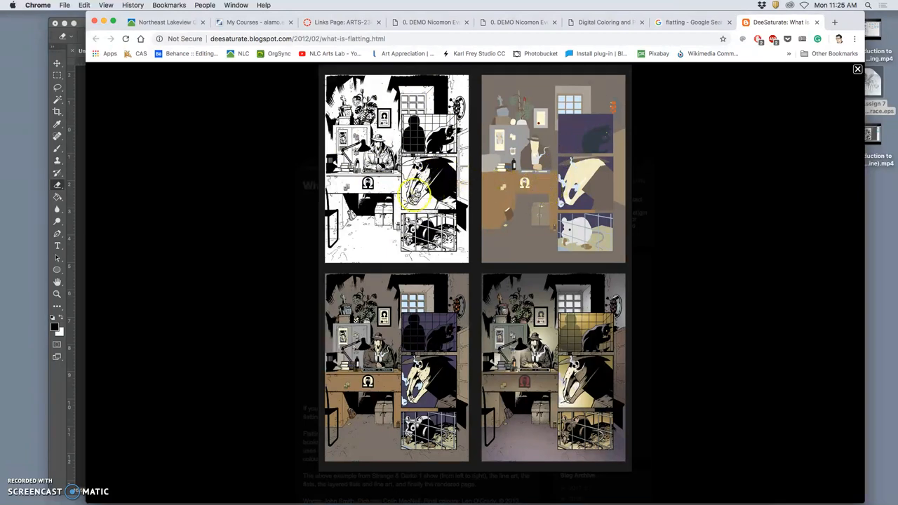
{"action": "mouse_move", "coordinate": [381, 236]}
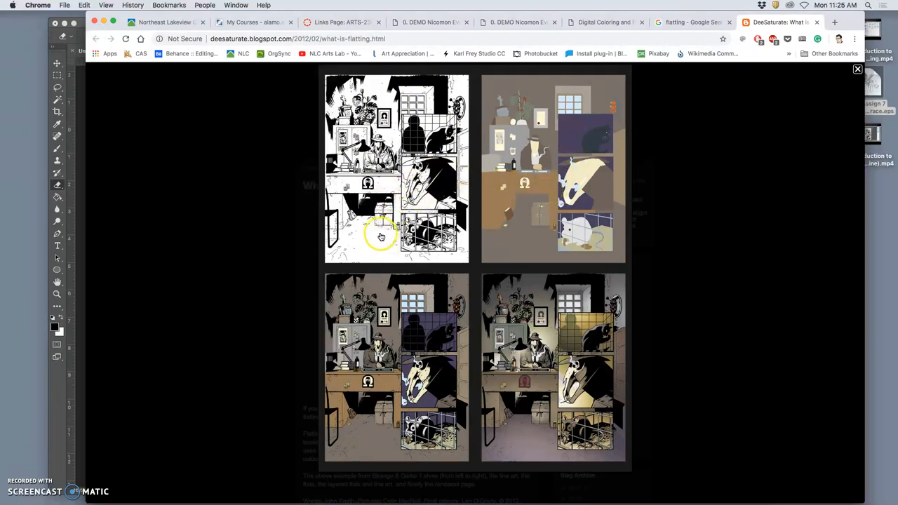
{"action": "mouse_move", "coordinate": [432, 370]}
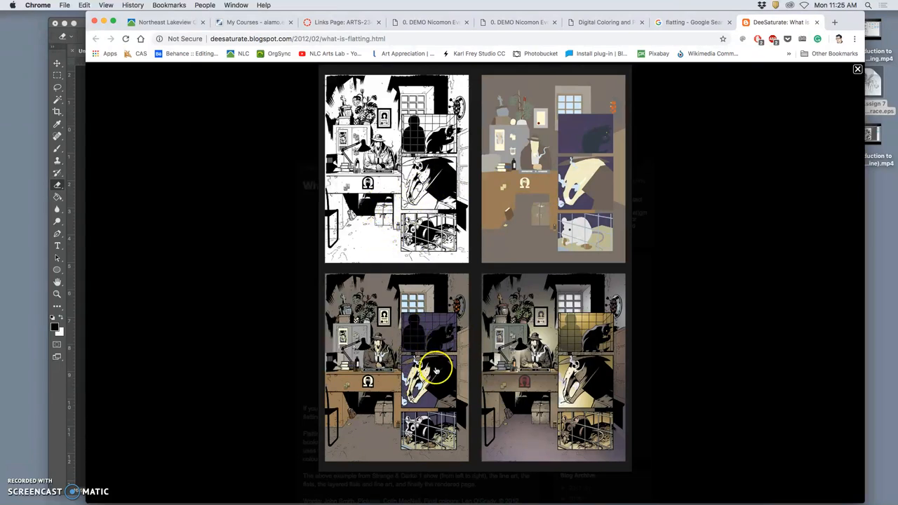
{"action": "mouse_move", "coordinate": [516, 182]}
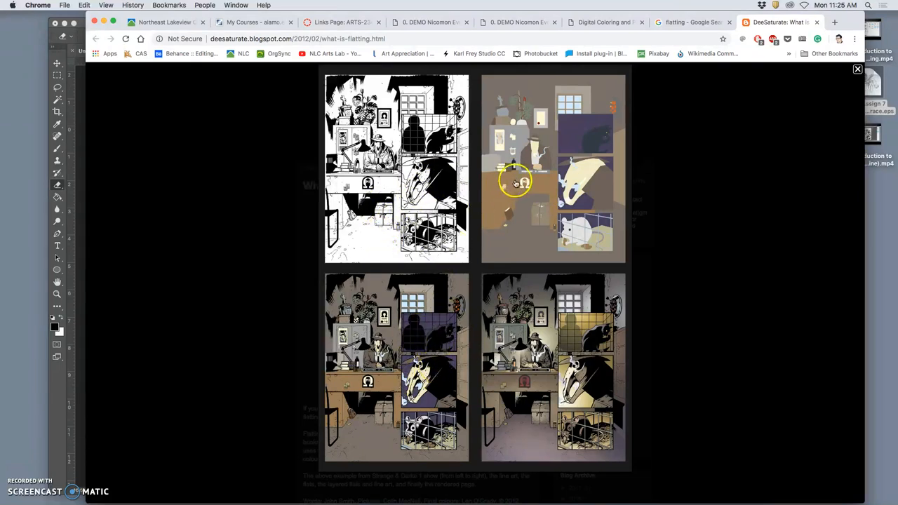
{"action": "mouse_move", "coordinate": [420, 340]}
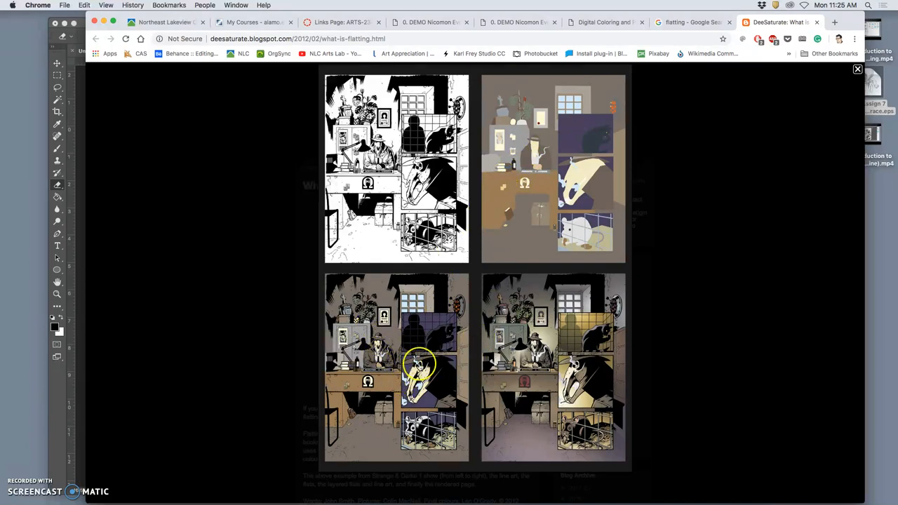
{"action": "mouse_move", "coordinate": [367, 399]}
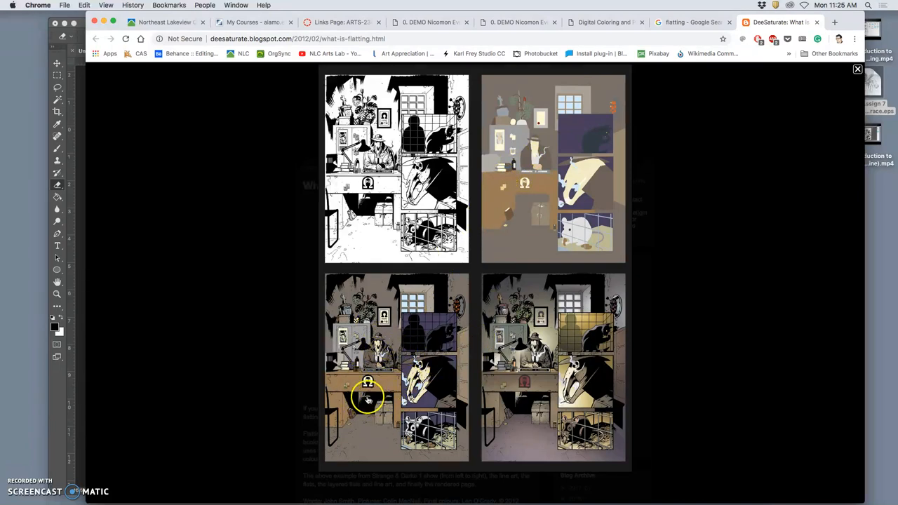
{"action": "mouse_move", "coordinate": [393, 368]}
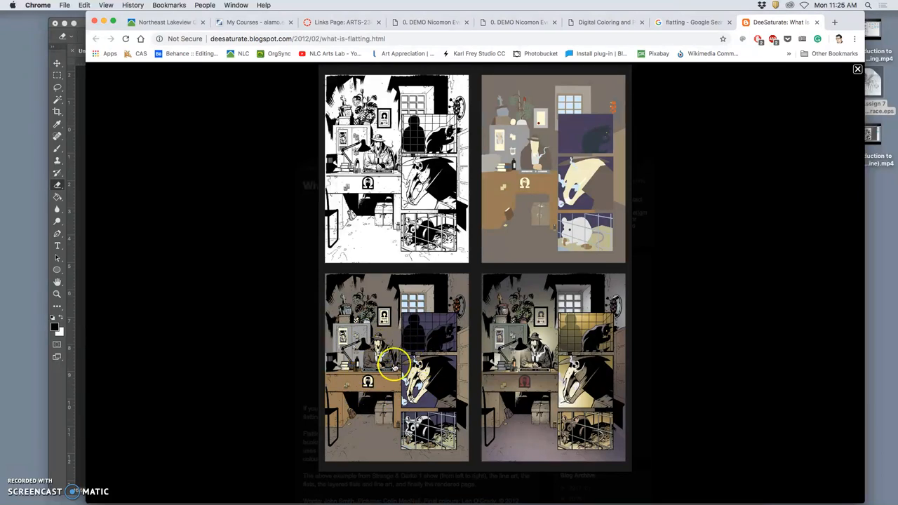
{"action": "mouse_move", "coordinate": [606, 138]}
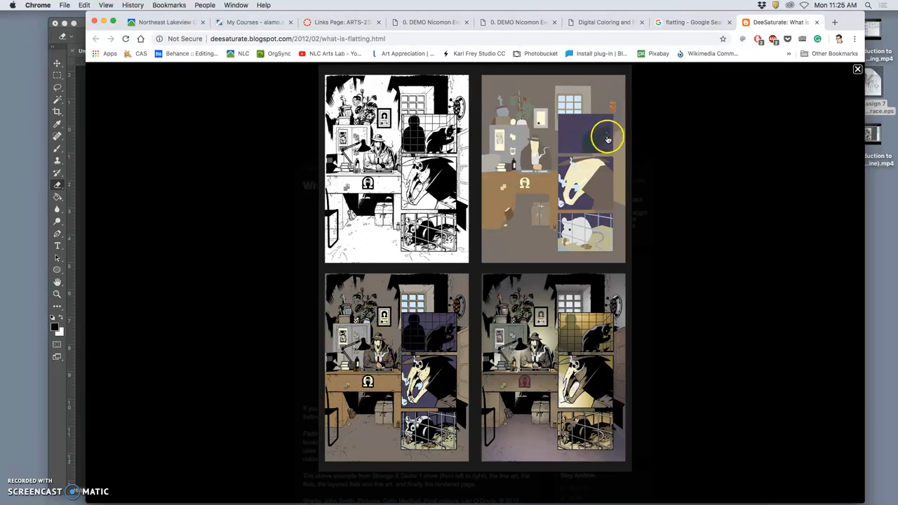
{"action": "mouse_move", "coordinate": [544, 302]}
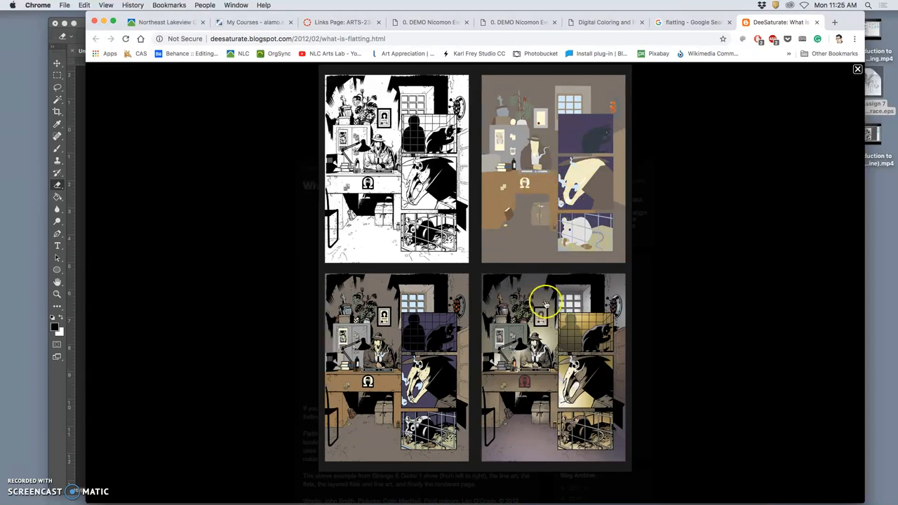
{"action": "mouse_move", "coordinate": [548, 373]}
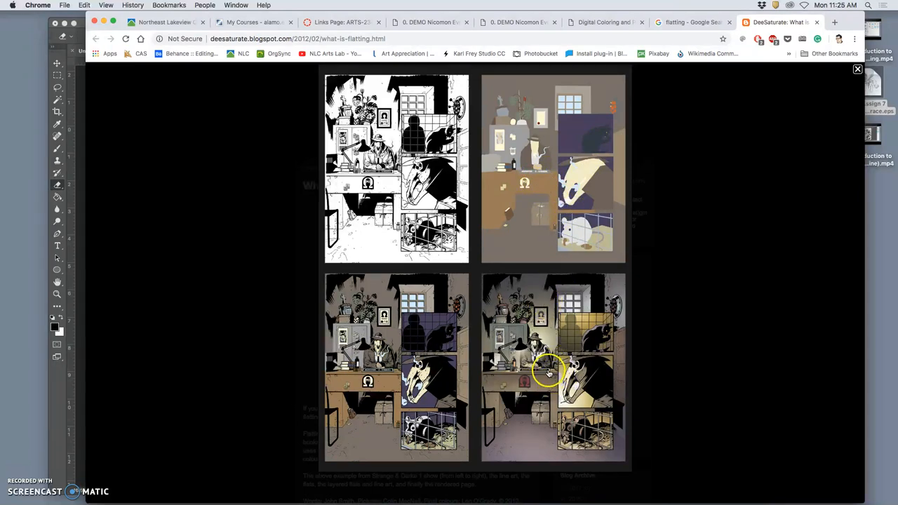
{"action": "mouse_move", "coordinate": [602, 368]}
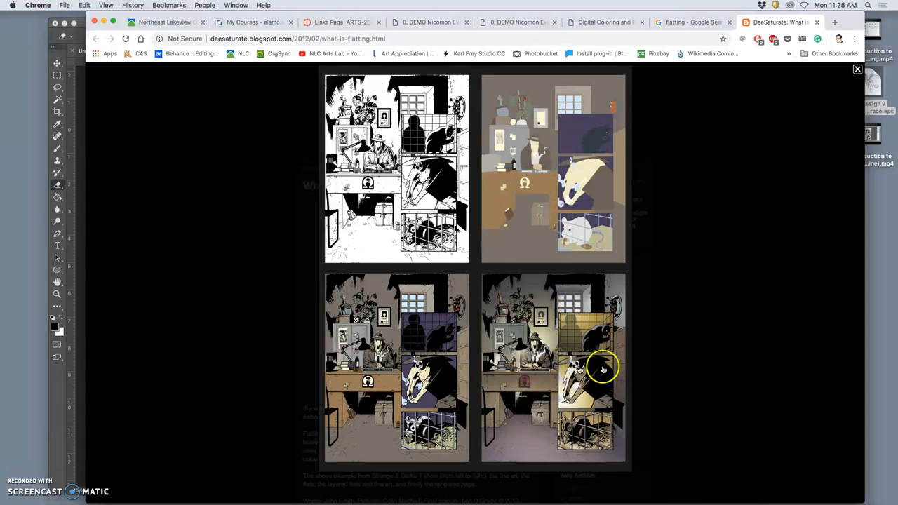
{"action": "mouse_move", "coordinate": [169, 64]}
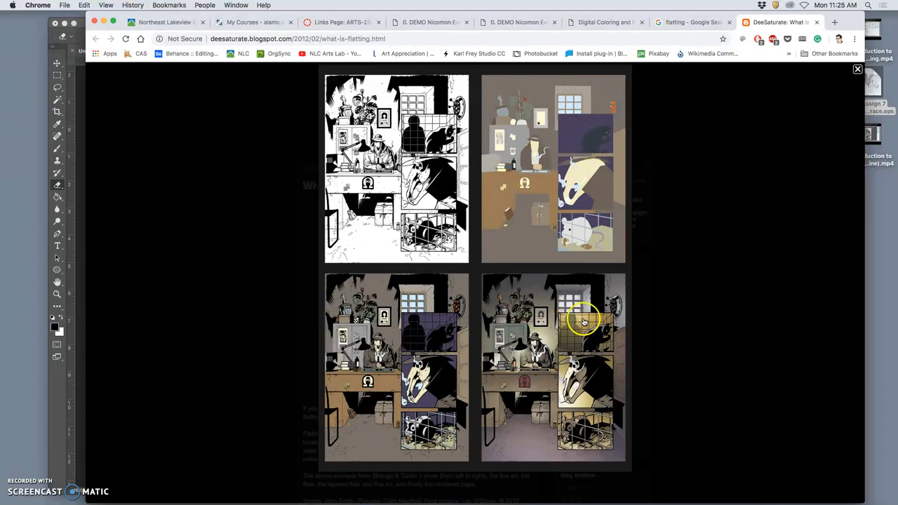
{"action": "mouse_move", "coordinate": [439, 331]}
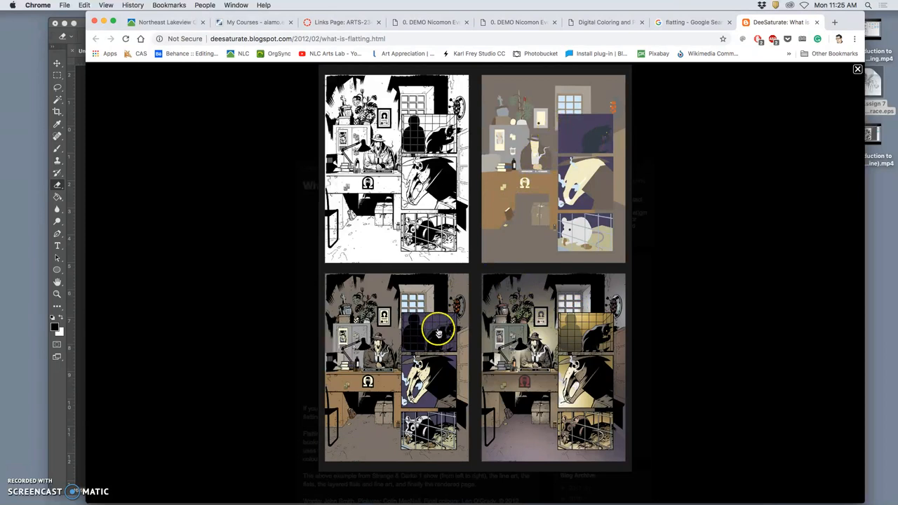
{"action": "mouse_move", "coordinate": [576, 332]}
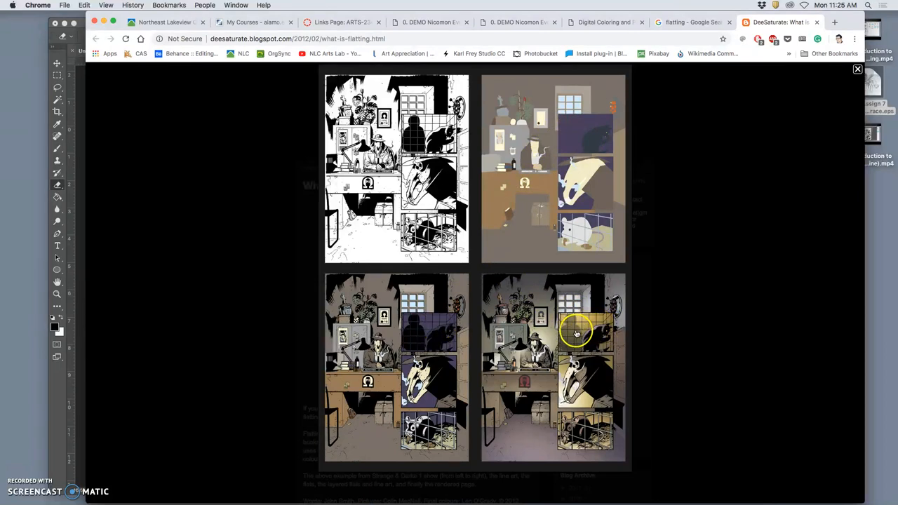
{"action": "mouse_move", "coordinate": [596, 335]}
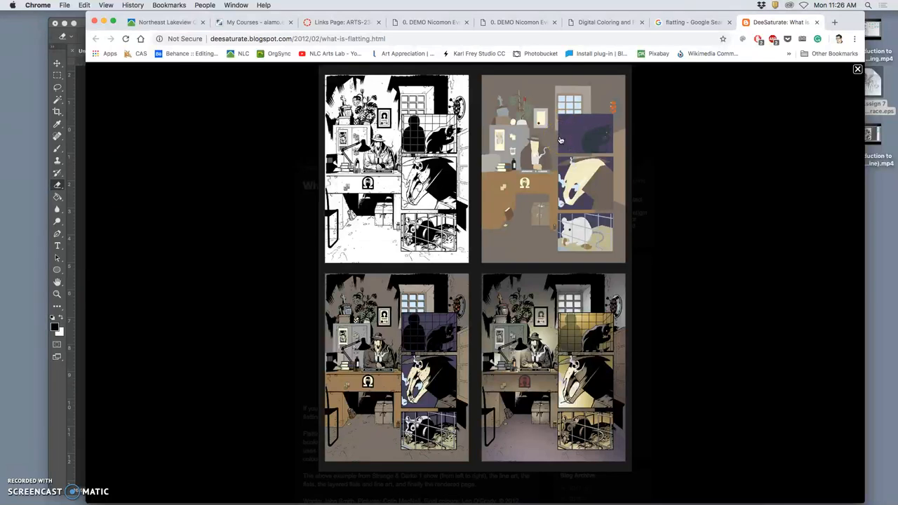
{"action": "left_click", "coordinate": [691, 22]}
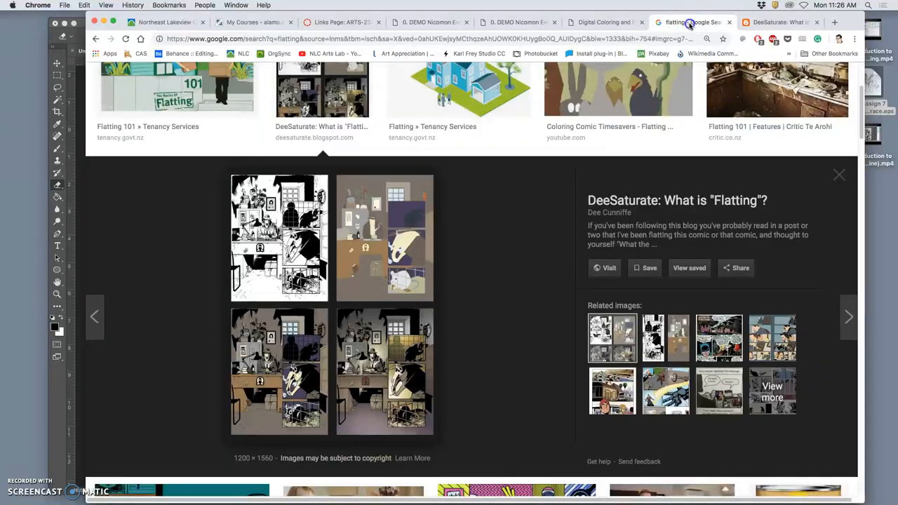
{"action": "scroll", "scroll_direction": "down", "scroll_amount": 3}
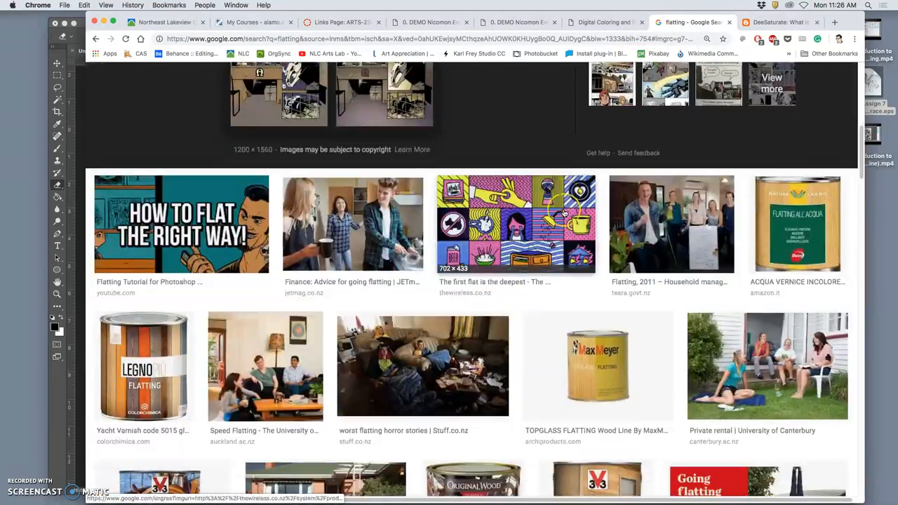
{"action": "scroll", "scroll_direction": "down", "scroll_amount": 3}
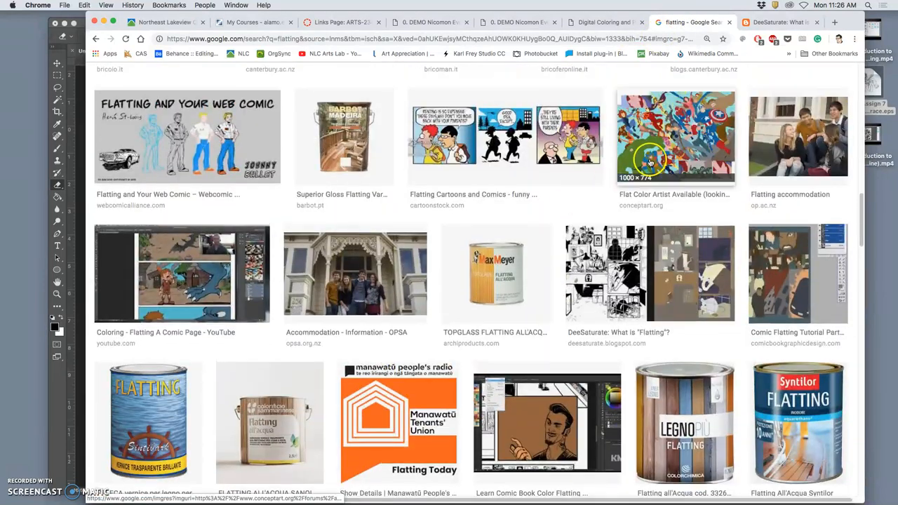
{"action": "scroll", "scroll_direction": "down", "scroll_amount": 3}
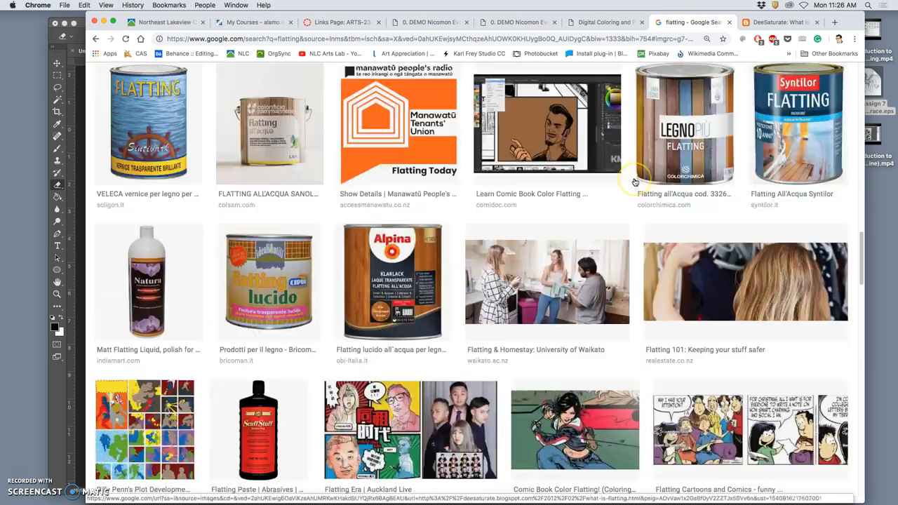
{"action": "scroll", "scroll_direction": "down", "scroll_amount": 3}
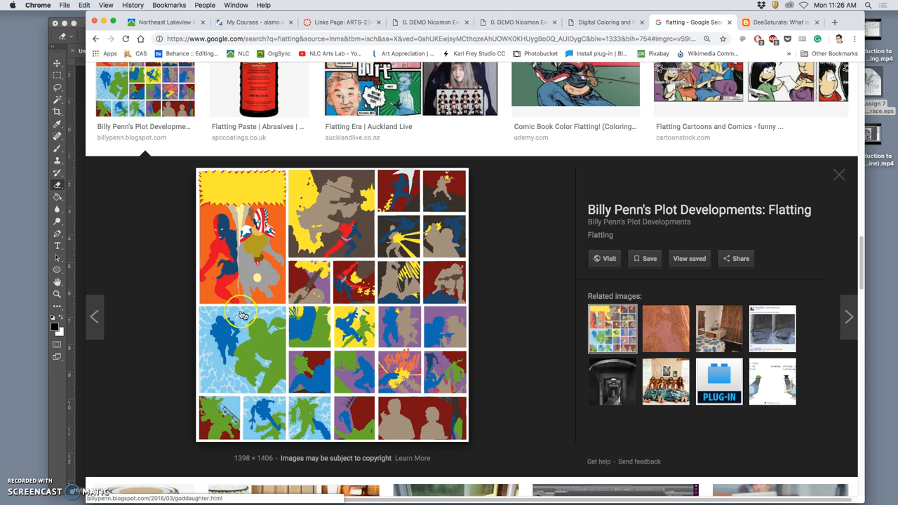
{"action": "mouse_move", "coordinate": [361, 299]}
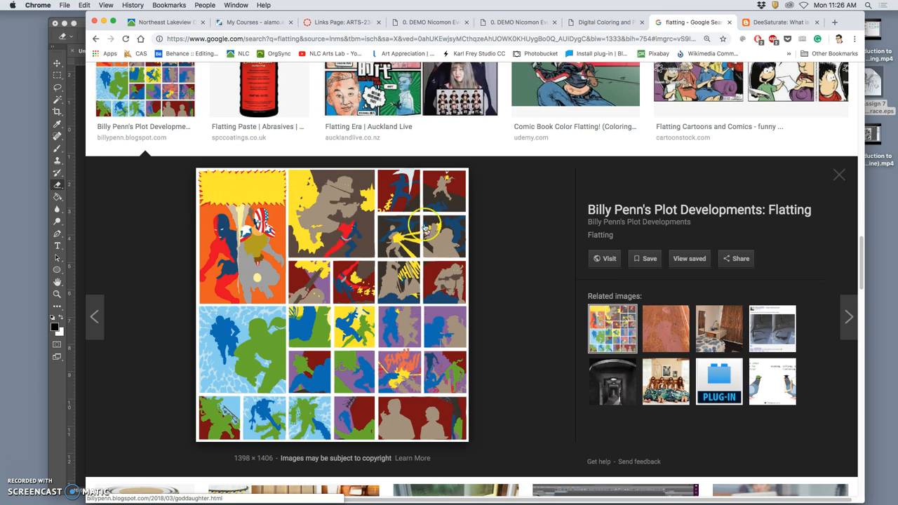
{"action": "mouse_move", "coordinate": [381, 344]}
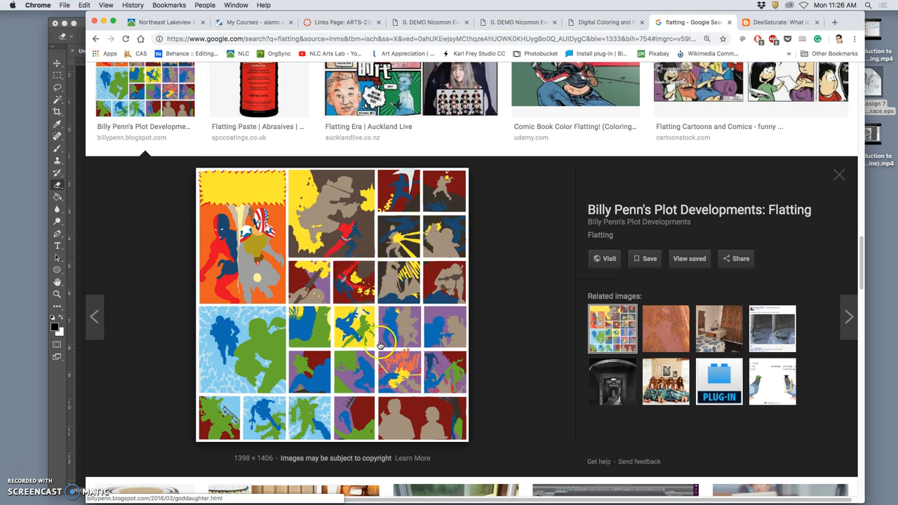
Preview the DeviantArt flatting comparison and the Comic Book Flatting example
{"action": "left_click", "coordinate": [839, 174]}
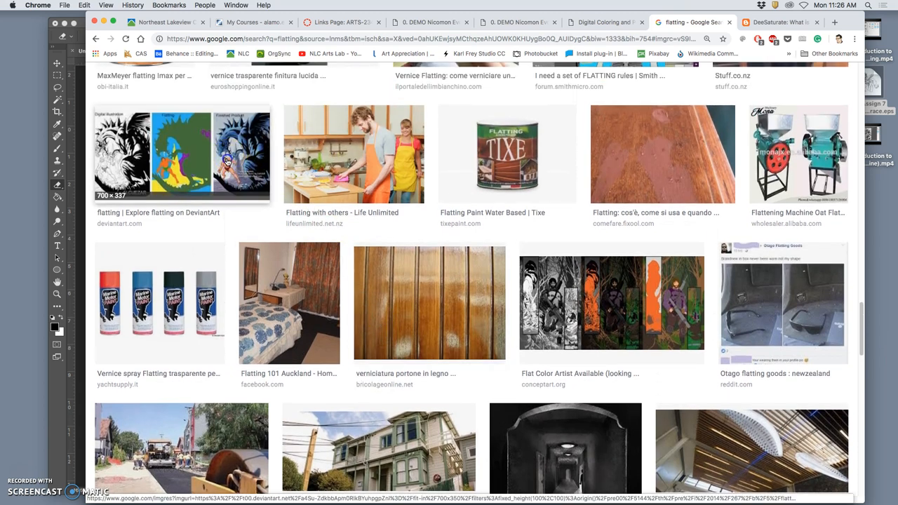
{"action": "left_click", "coordinate": [181, 153]}
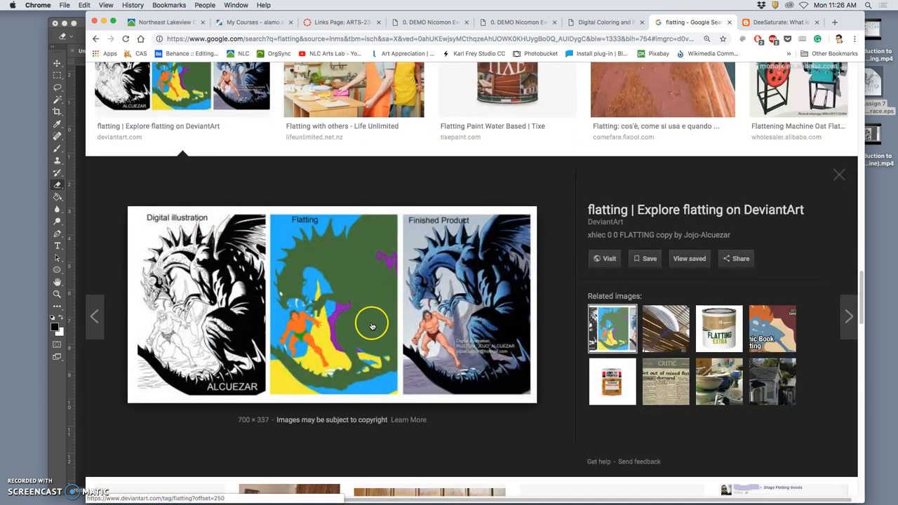
{"action": "mouse_move", "coordinate": [481, 333]}
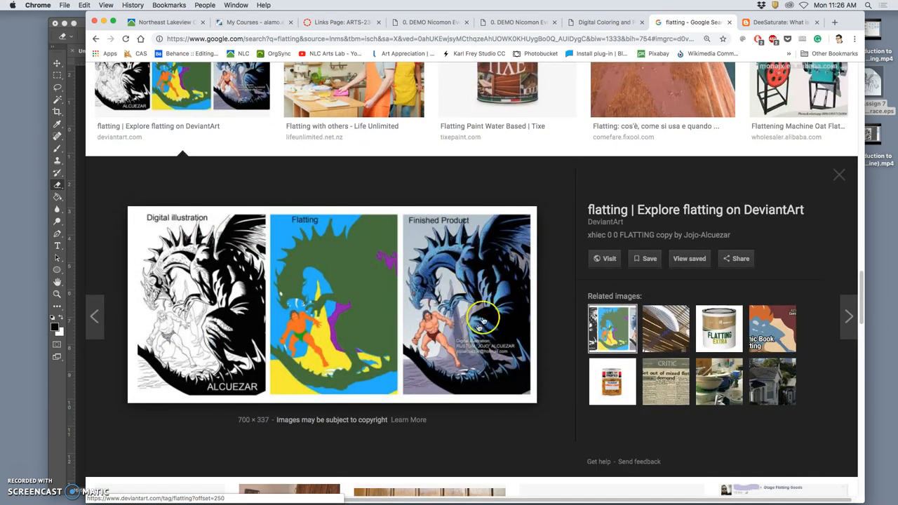
{"action": "mouse_move", "coordinate": [334, 304]}
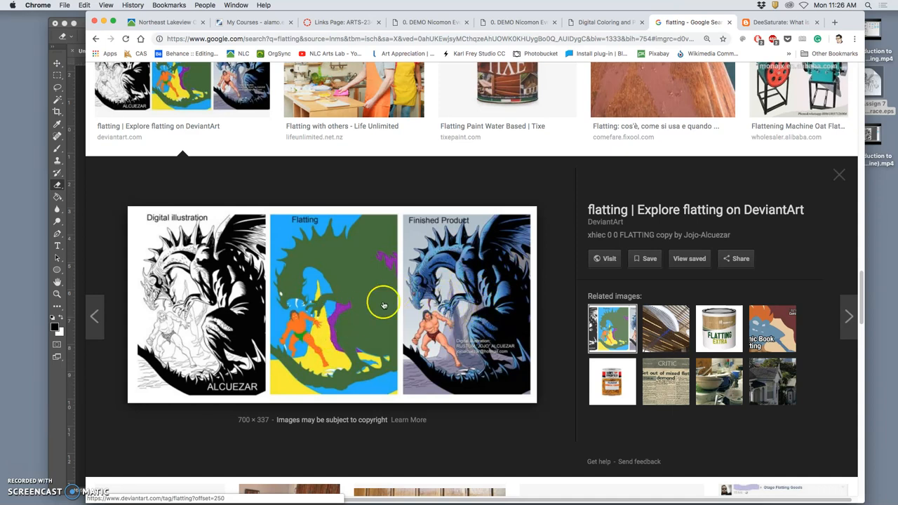
{"action": "mouse_move", "coordinate": [467, 289]}
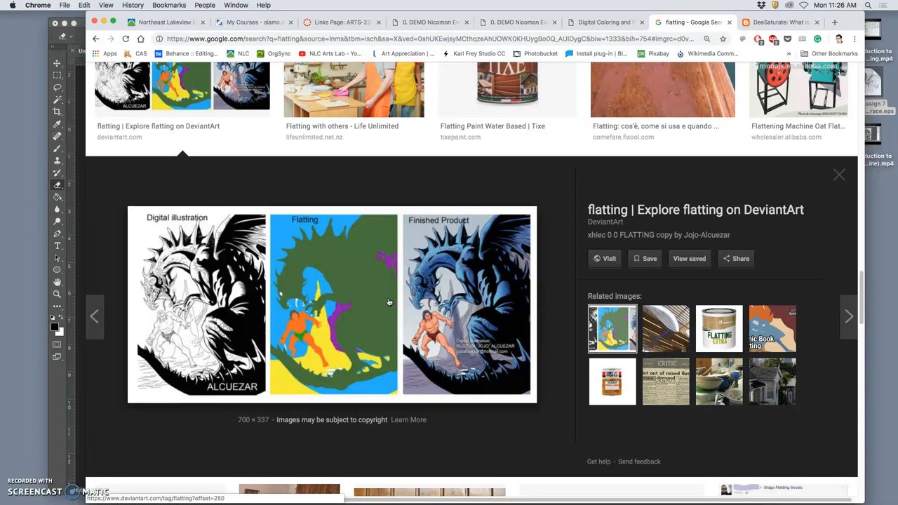
{"action": "mouse_move", "coordinate": [718, 293]}
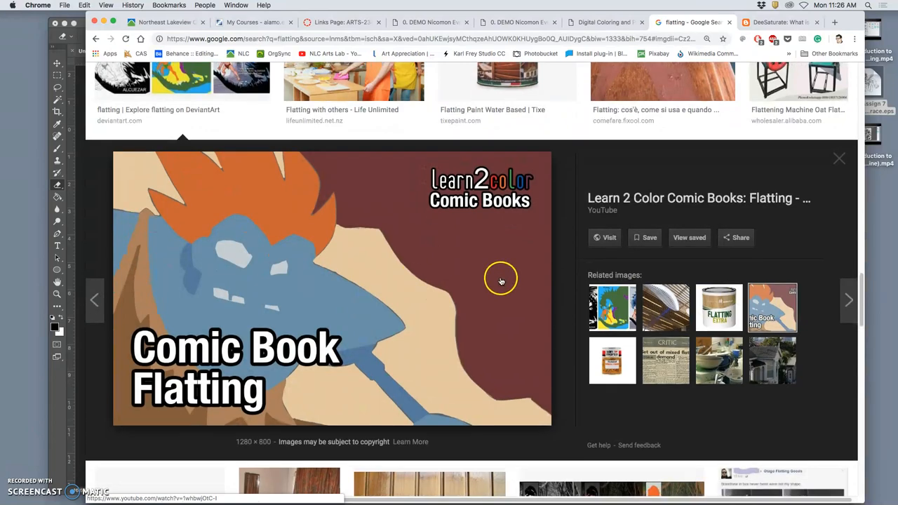
{"action": "left_click", "coordinate": [840, 158]}
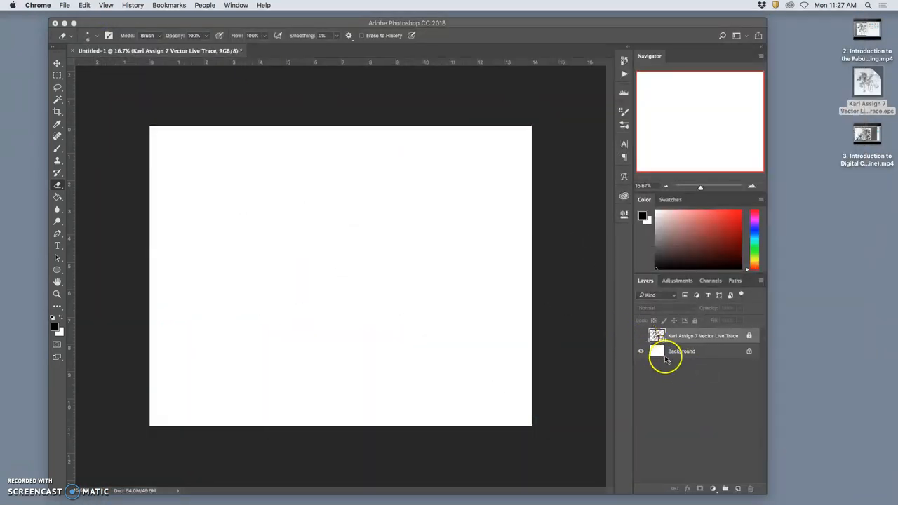
Turn the Background layer into a normal layer named 'Blank White Canvas'
{"action": "left_click", "coordinate": [680, 351]}
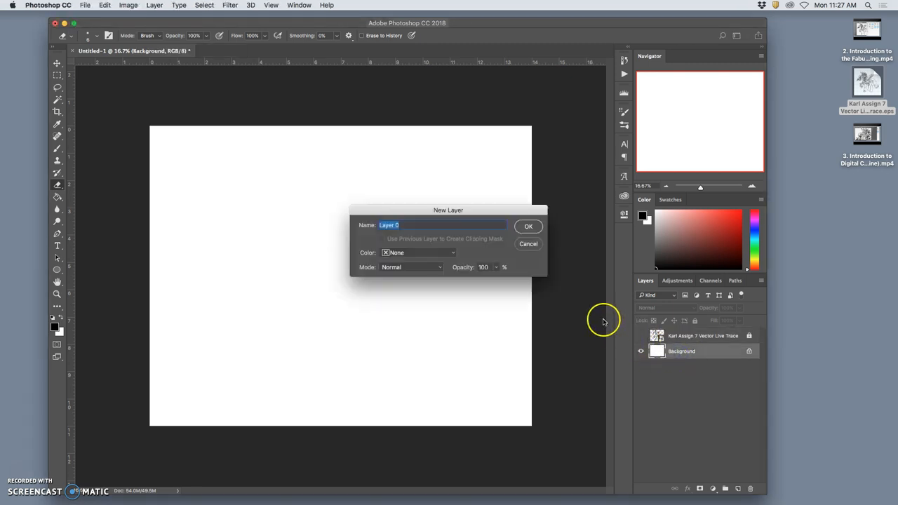
{"action": "mouse_move", "coordinate": [495, 265]}
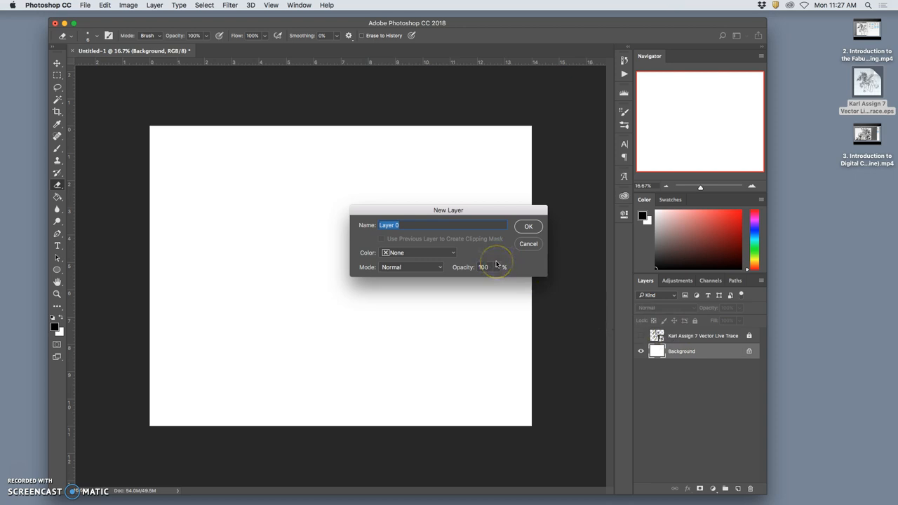
{"action": "type", "text": "Blank"}
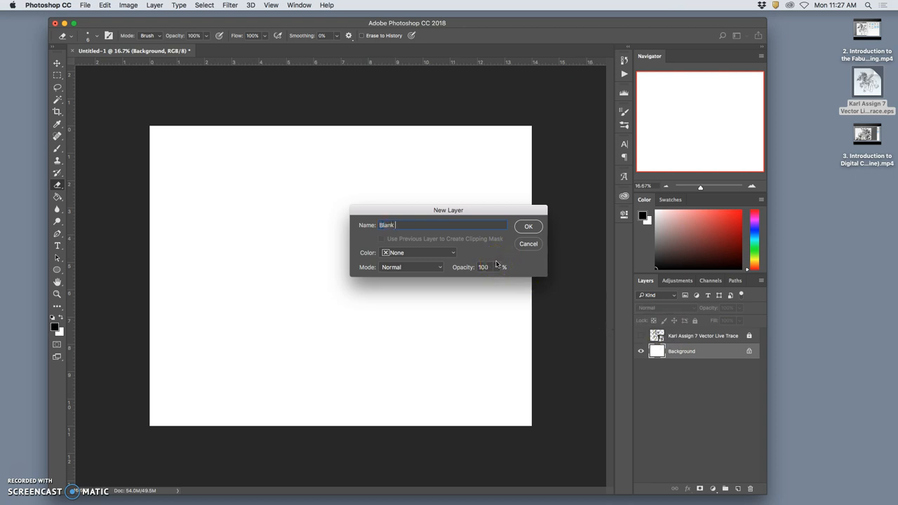
{"action": "type", "text": "White Canvas"}
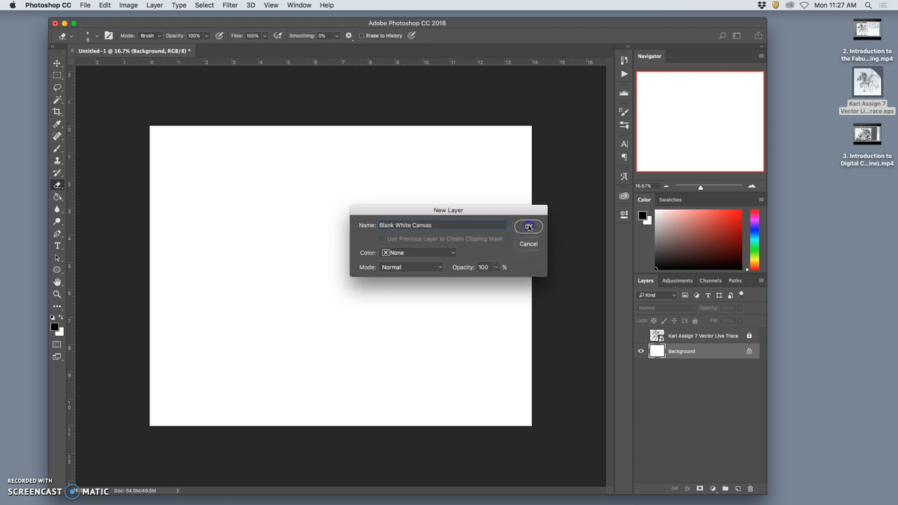
{"action": "left_click", "coordinate": [529, 226]}
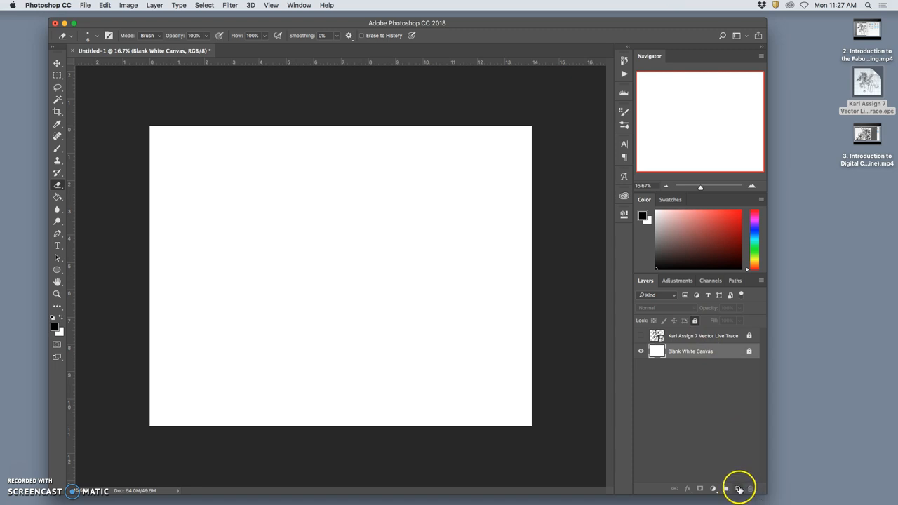
Add an empty layer named Flat Local Color, show the pony again, and select it
{"action": "left_click", "coordinate": [739, 493]}
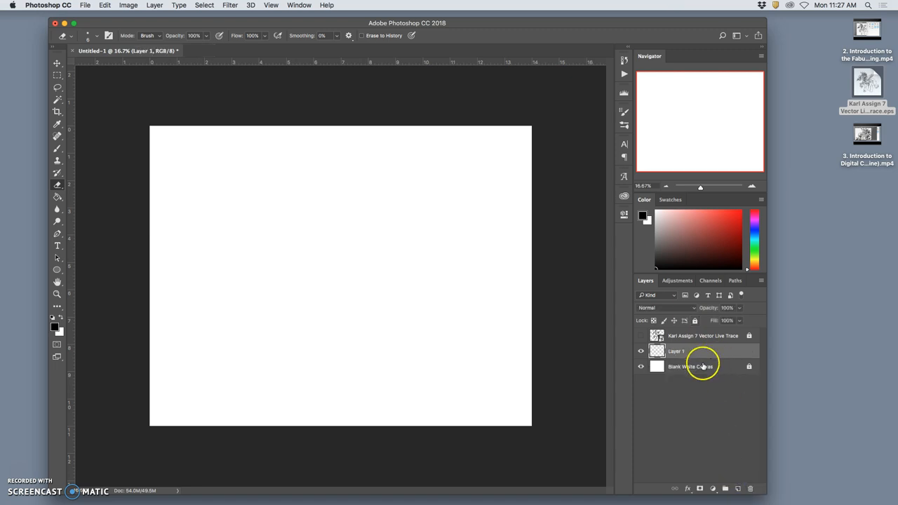
{"action": "double_click", "coordinate": [677, 351]}
{"action": "type", "text": "Flat Local Color"}
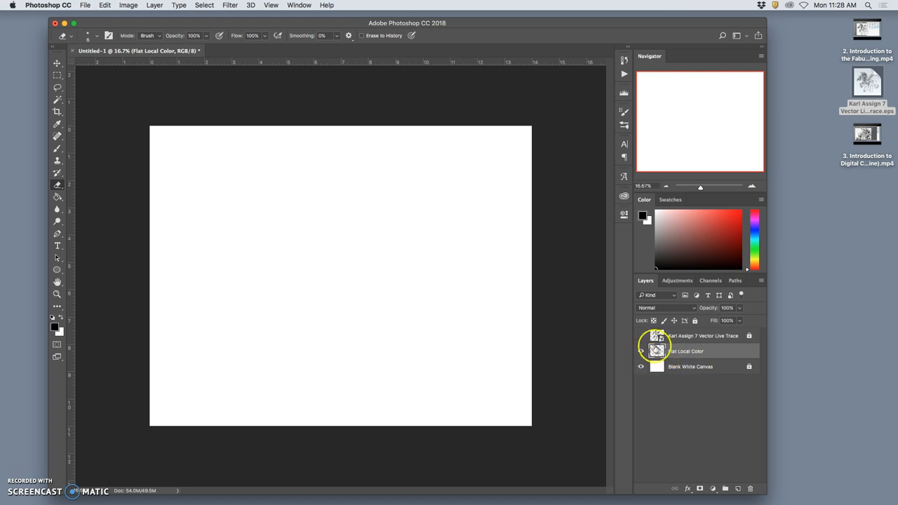
{"action": "left_click", "coordinate": [640, 335]}
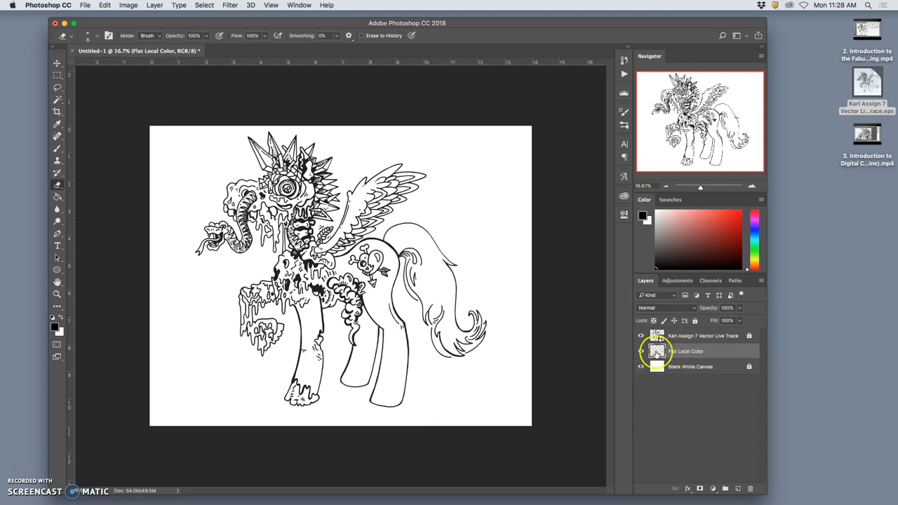
{"action": "left_click", "coordinate": [691, 335]}
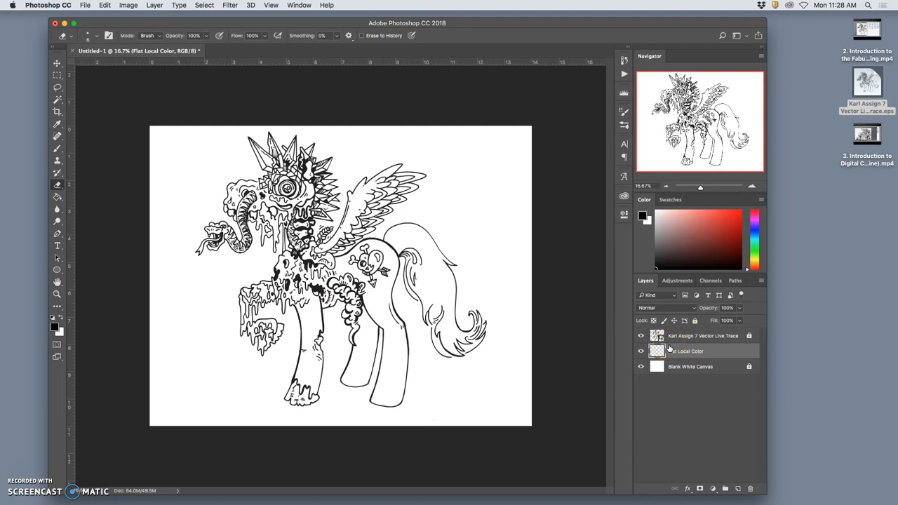
Set the foreground colour to a bright lime green
{"action": "left_click", "coordinate": [57, 148]}
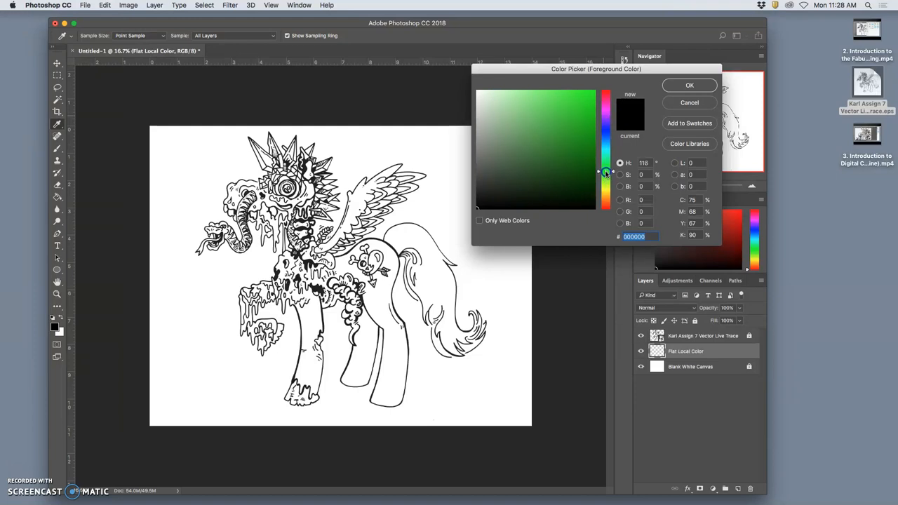
{"action": "left_click", "coordinate": [583, 106]}
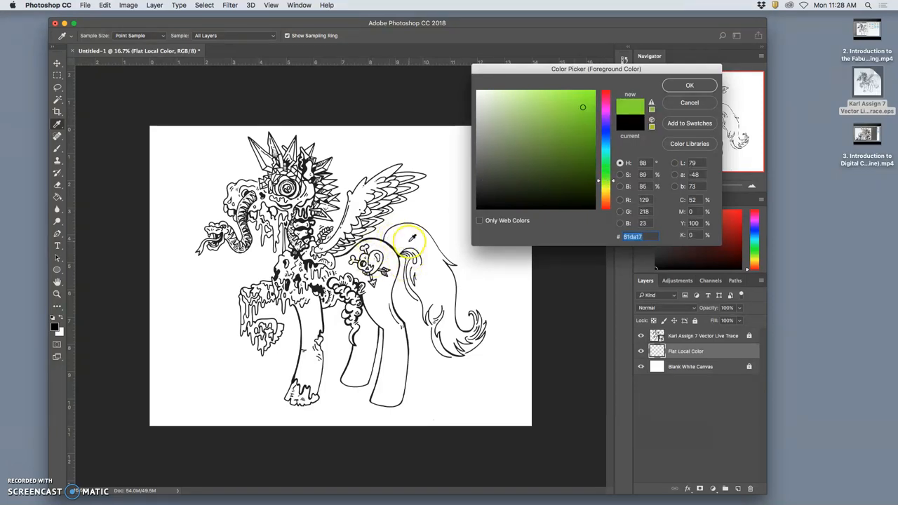
{"action": "left_click", "coordinate": [690, 85]}
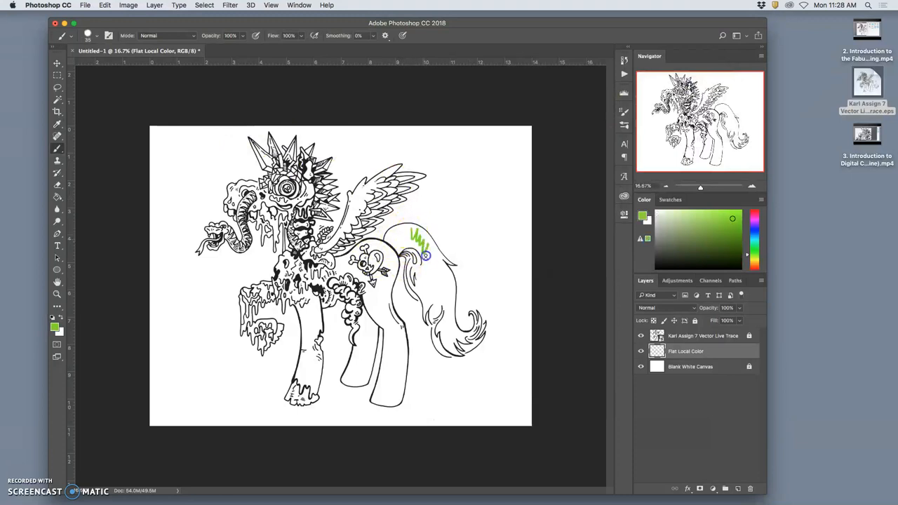
Brush green test strokes over the pony's tail and rump
{"action": "left_click_drag", "start_coordinate": [418, 238], "coordinate": [447, 291]}
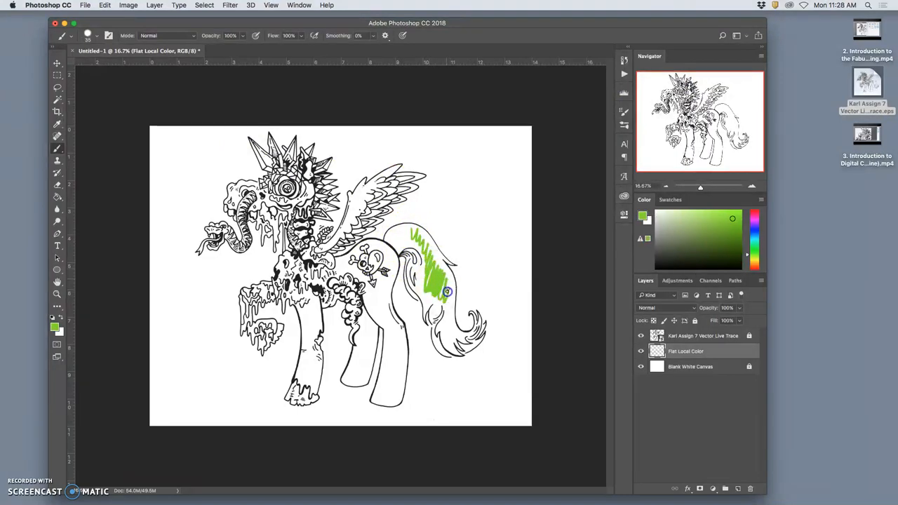
{"action": "left_click_drag", "start_coordinate": [448, 292], "coordinate": [428, 283]}
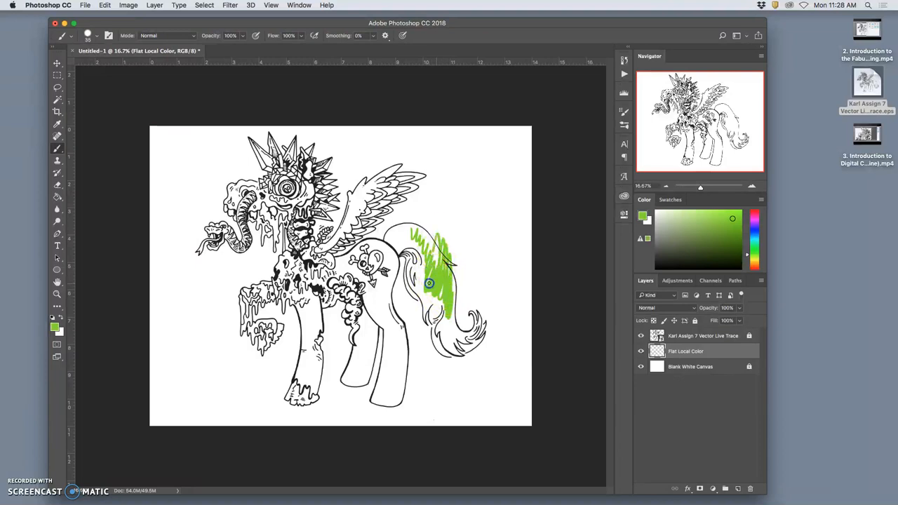
{"action": "left_click_drag", "start_coordinate": [429, 283], "coordinate": [398, 244]}
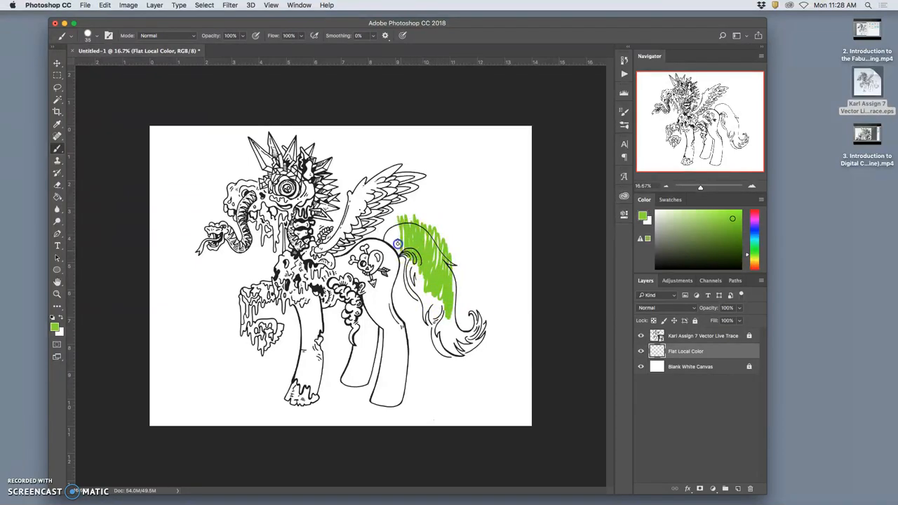
{"action": "left_click_drag", "start_coordinate": [398, 245], "coordinate": [418, 248]}
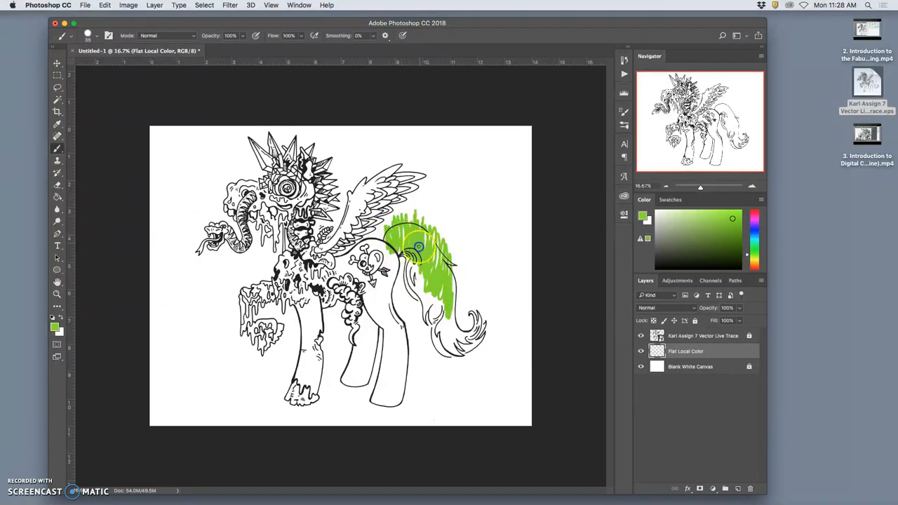
{"action": "left_click_drag", "start_coordinate": [418, 249], "coordinate": [461, 308]}
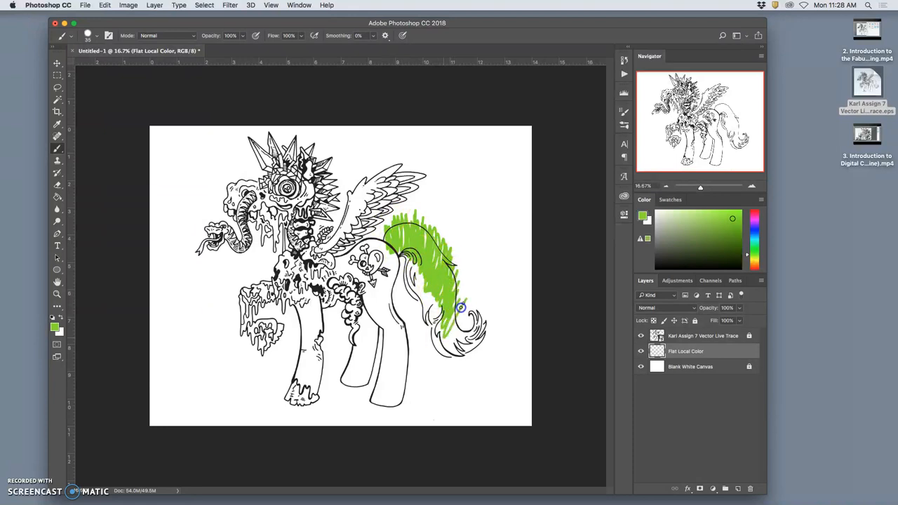
{"action": "left_click_drag", "start_coordinate": [461, 309], "coordinate": [480, 293]}
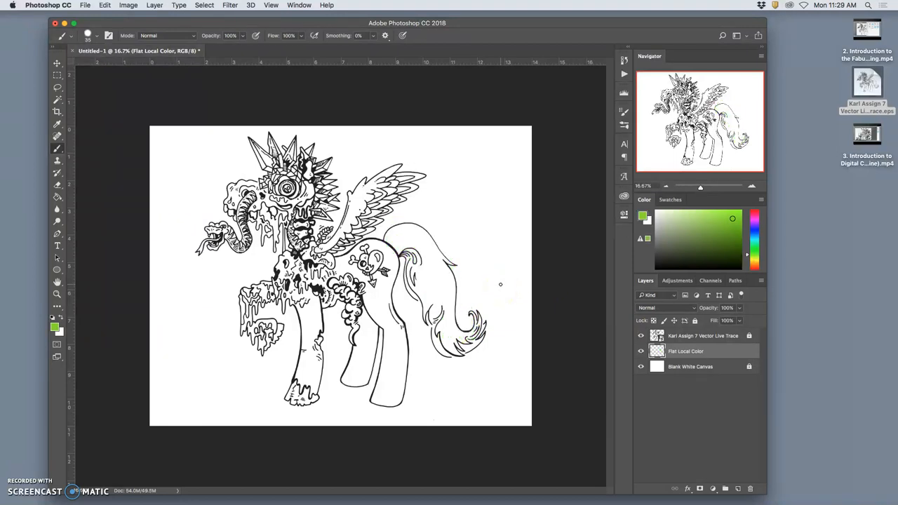
{"action": "mouse_move", "coordinate": [447, 146]}
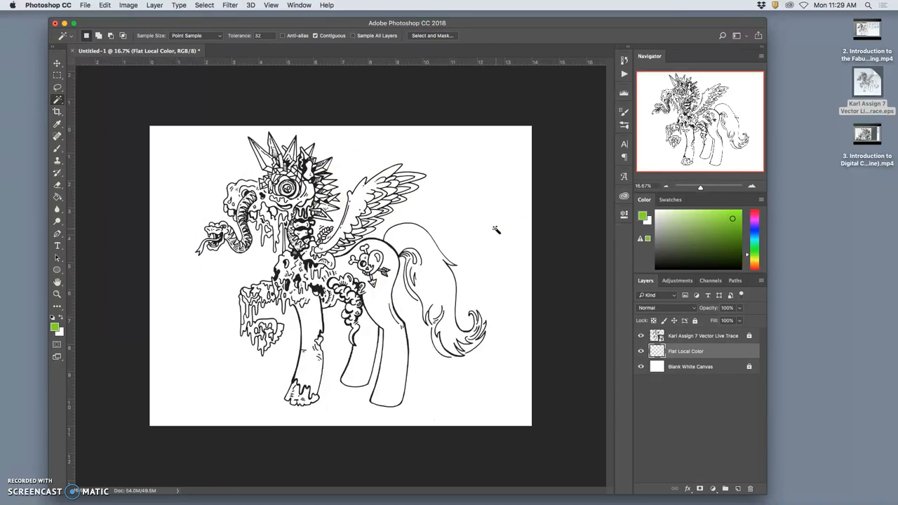
Magic Wand the body and legs from the line art and fill them neon green
{"action": "left_click", "coordinate": [691, 352]}
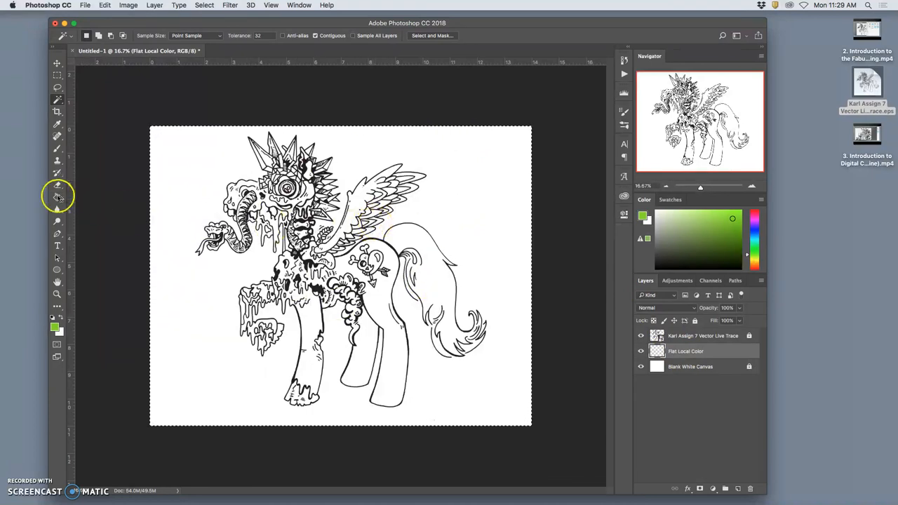
{"action": "left_click", "coordinate": [57, 196]}
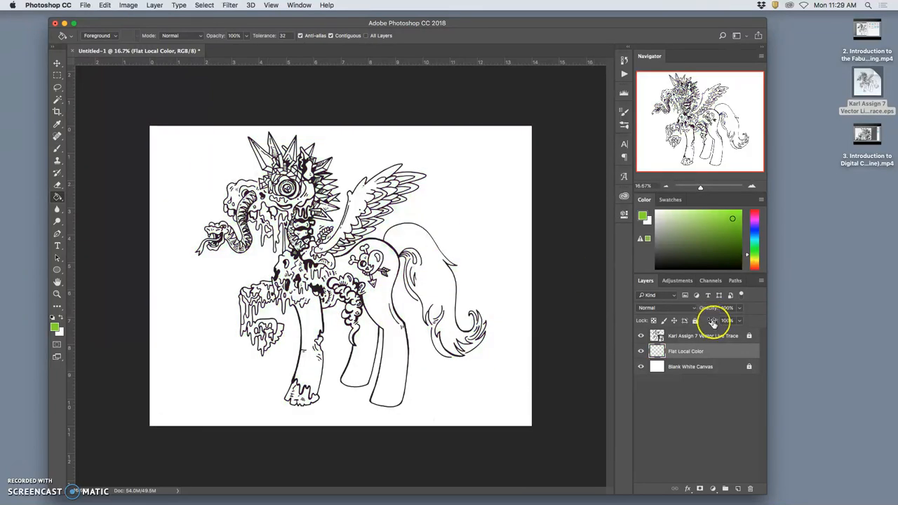
{"action": "left_click", "coordinate": [702, 335]}
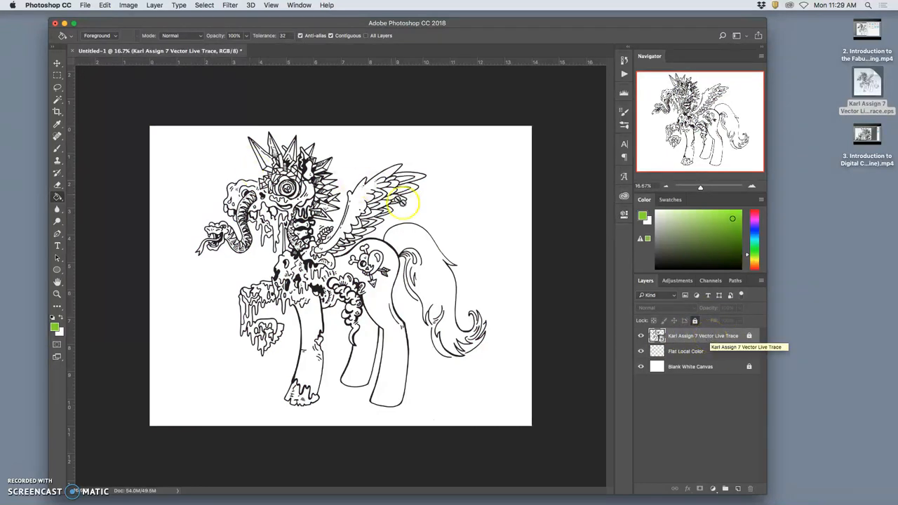
{"action": "left_click", "coordinate": [58, 99]}
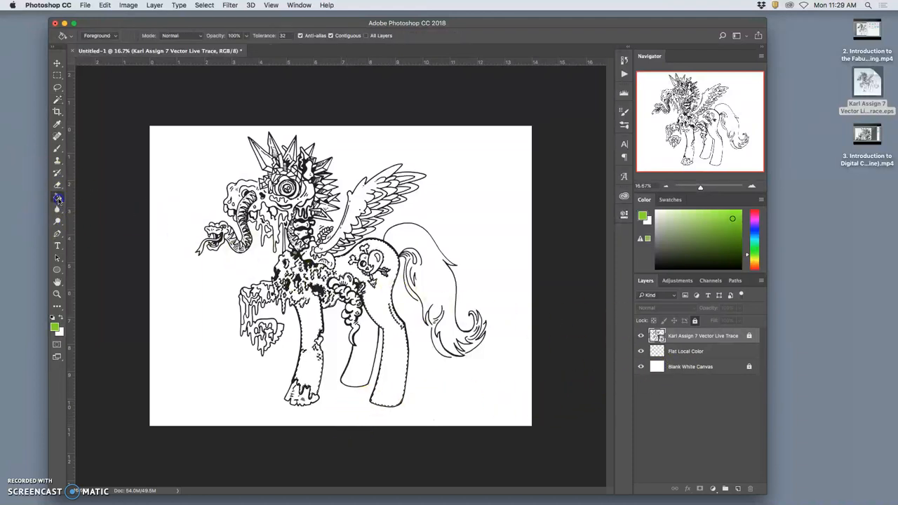
{"action": "left_click", "coordinate": [386, 256]}
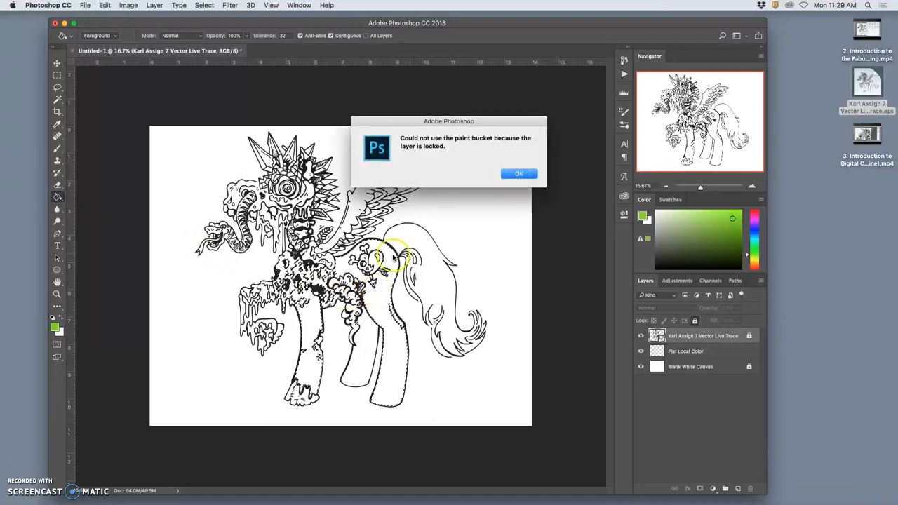
{"action": "left_click", "coordinate": [519, 173]}
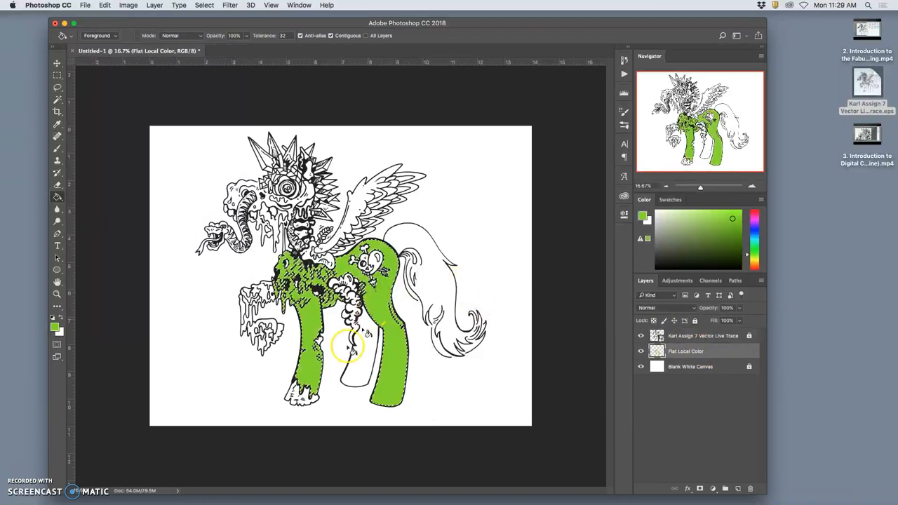
{"action": "left_click", "coordinate": [345, 349]}
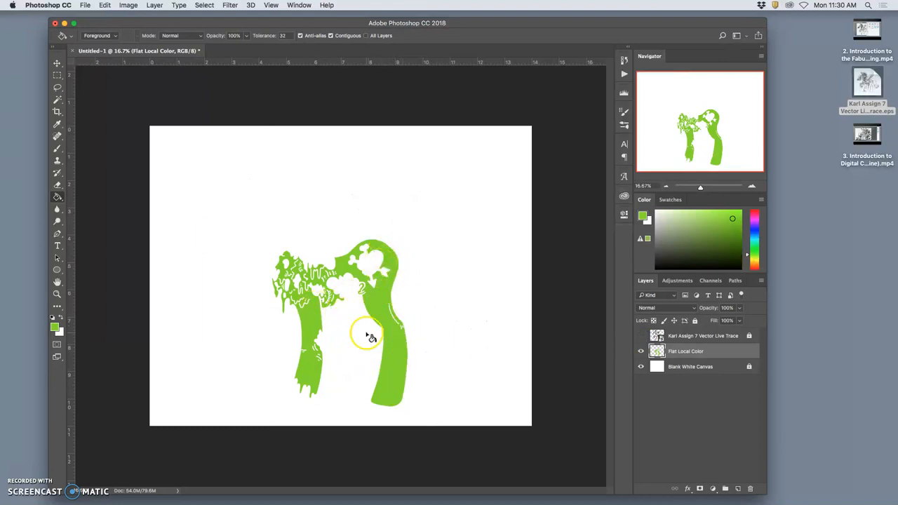
{"action": "left_click", "coordinate": [641, 335]}
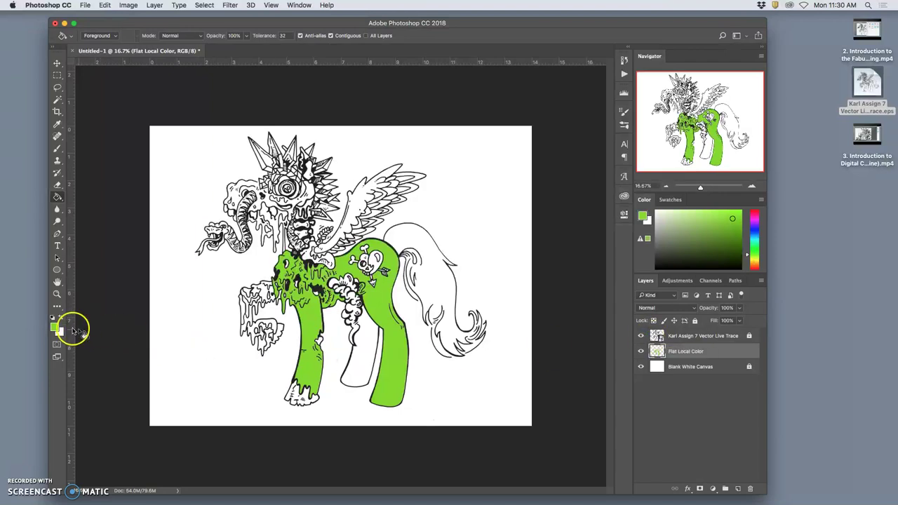
Pick golden yellow and fill the far leg and curly fur
{"action": "left_click", "coordinate": [54, 323]}
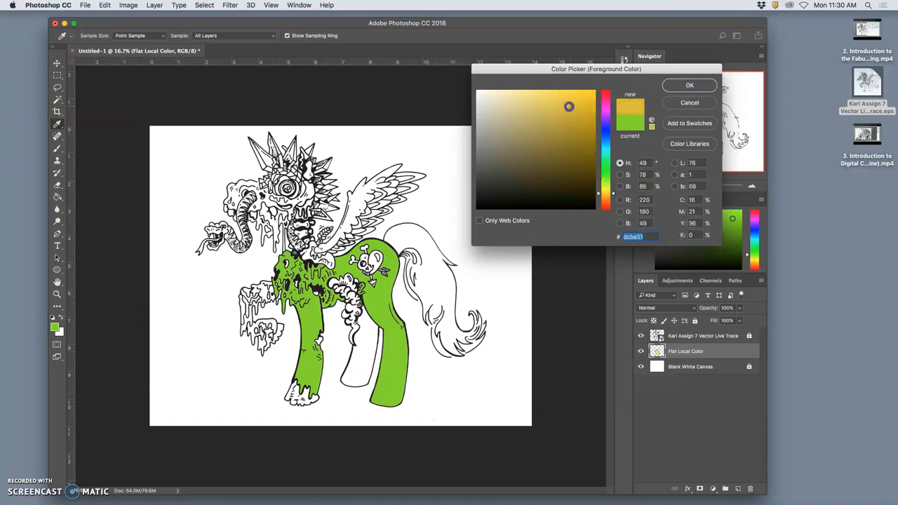
{"action": "left_click", "coordinate": [690, 85]}
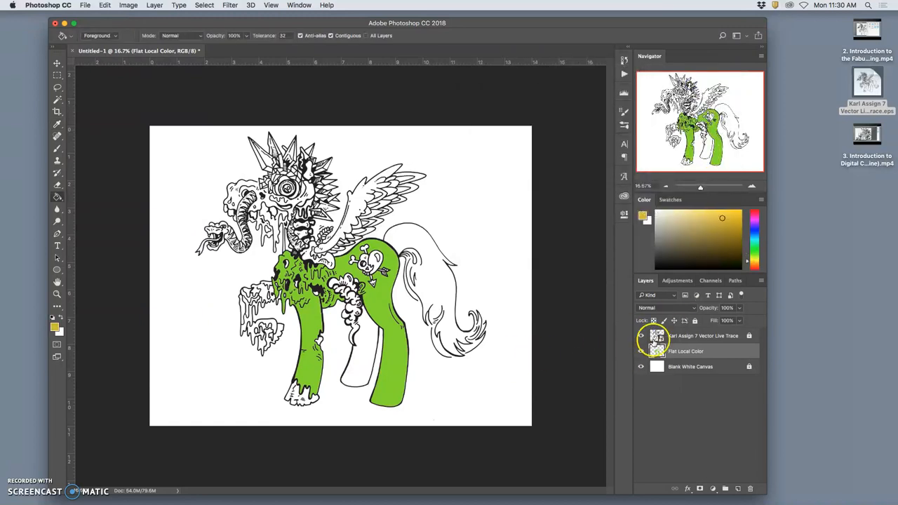
{"action": "left_click", "coordinate": [699, 335]}
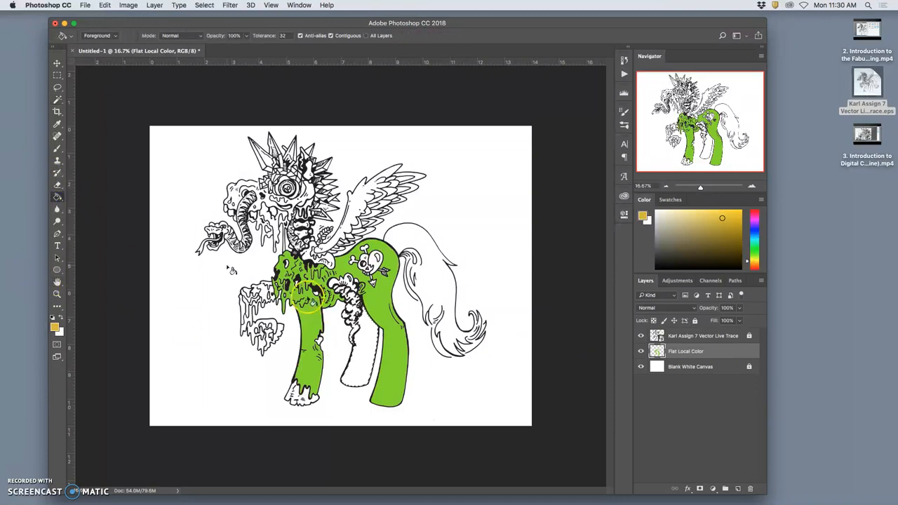
{"action": "left_click", "coordinate": [355, 337]}
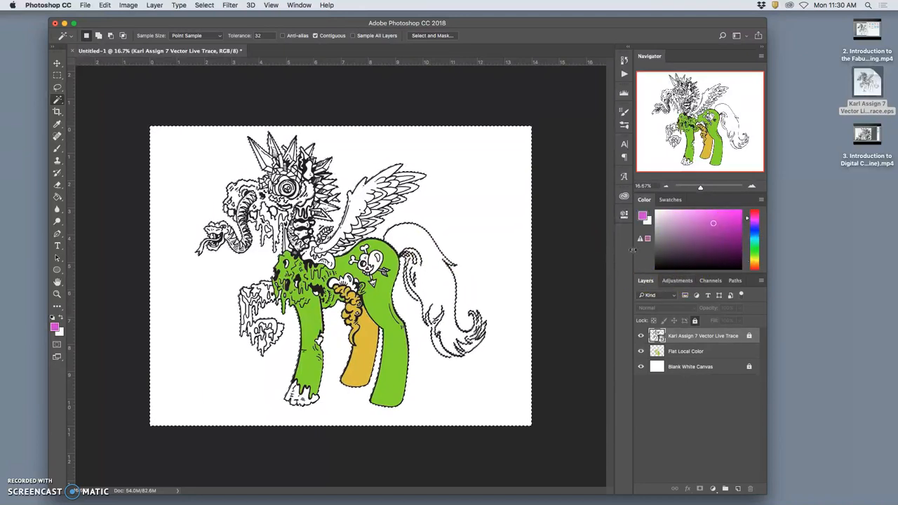
{"action": "left_click", "coordinate": [173, 223]}
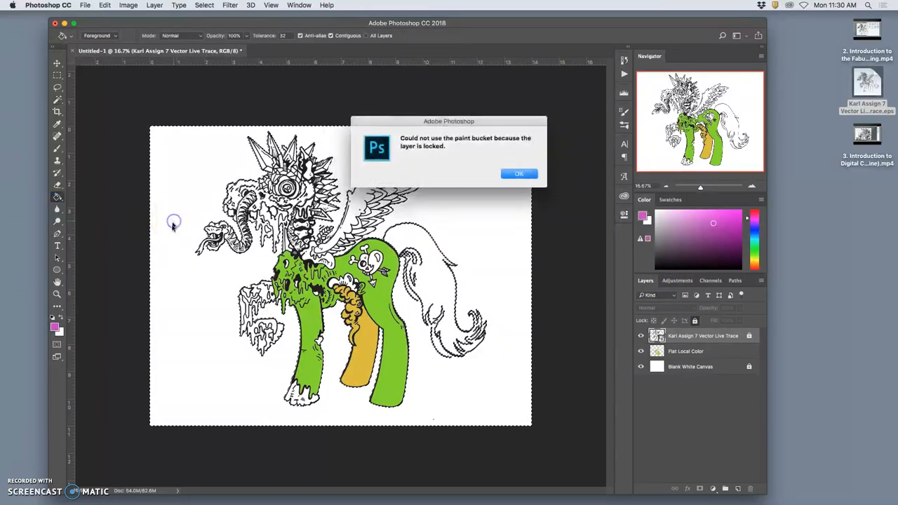
{"action": "left_click", "coordinate": [519, 173]}
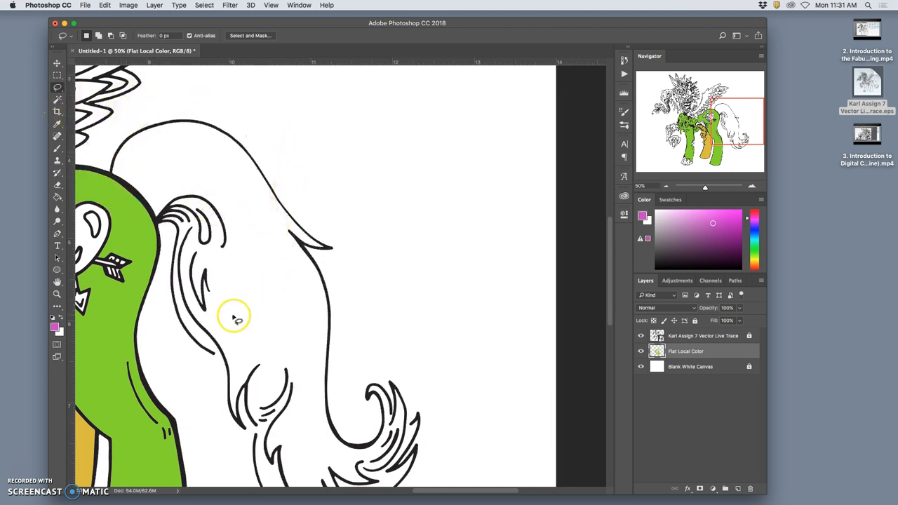
Deselect, then brush-select the pony's tail on the line-art layer with Quick Selection
{"action": "left_click", "coordinate": [58, 87]}
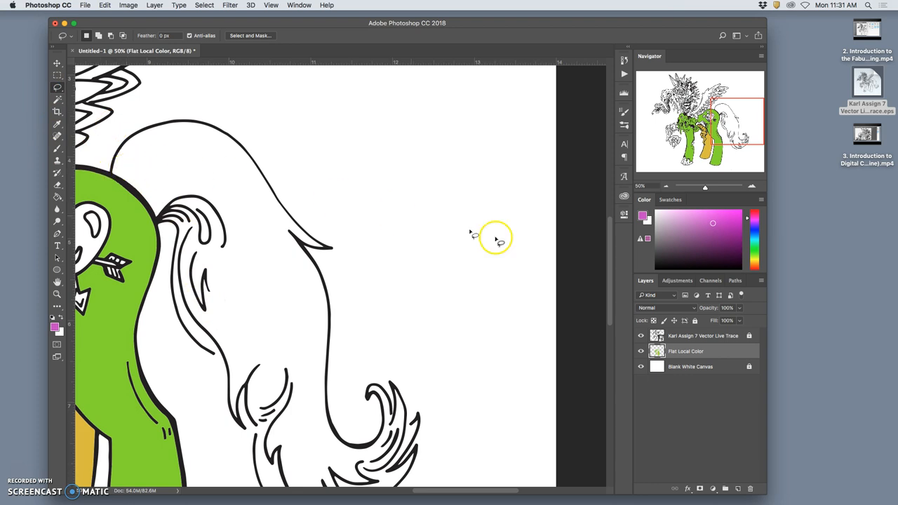
{"action": "left_click", "coordinate": [703, 335]}
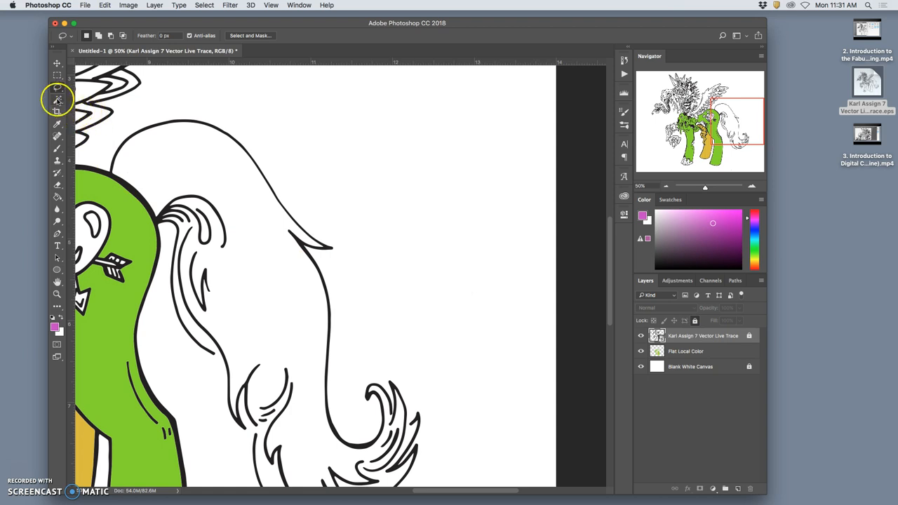
{"action": "left_click", "coordinate": [55, 101]}
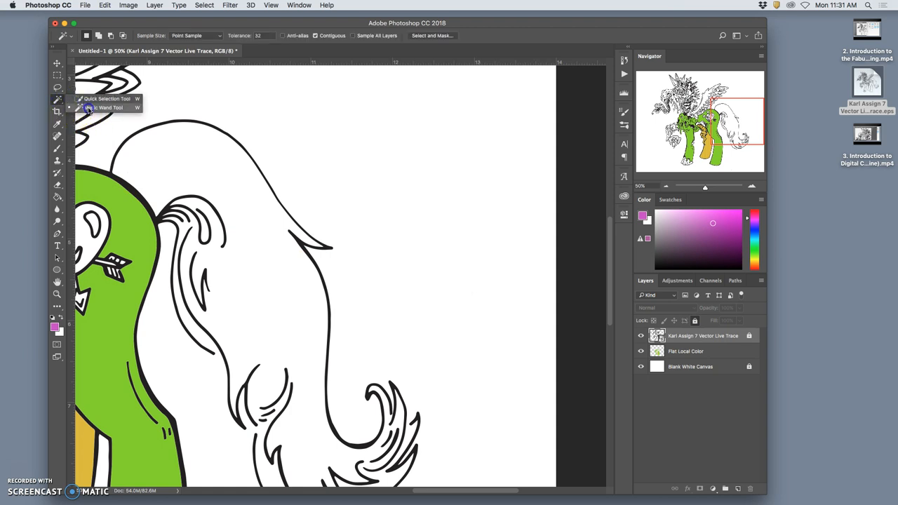
{"action": "left_click", "coordinate": [106, 98]}
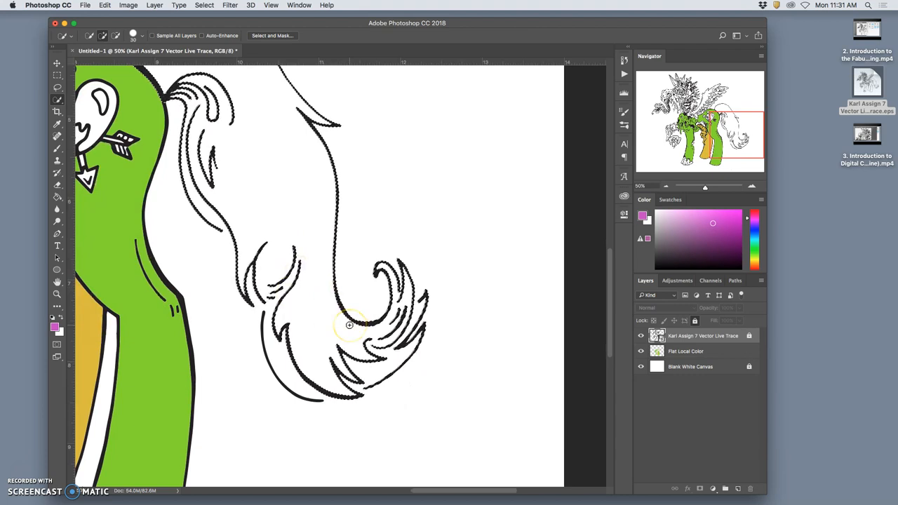
{"action": "left_click", "coordinate": [711, 351]}
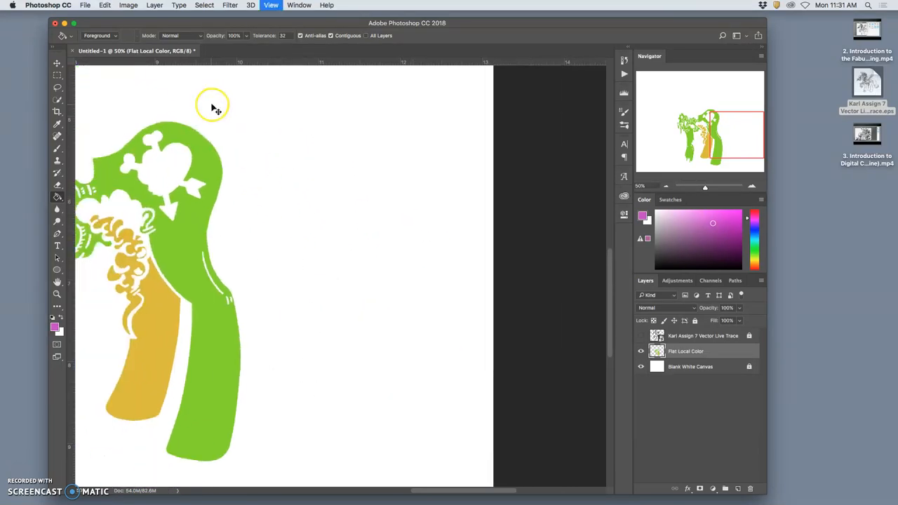
{"action": "left_click", "coordinate": [641, 336]}
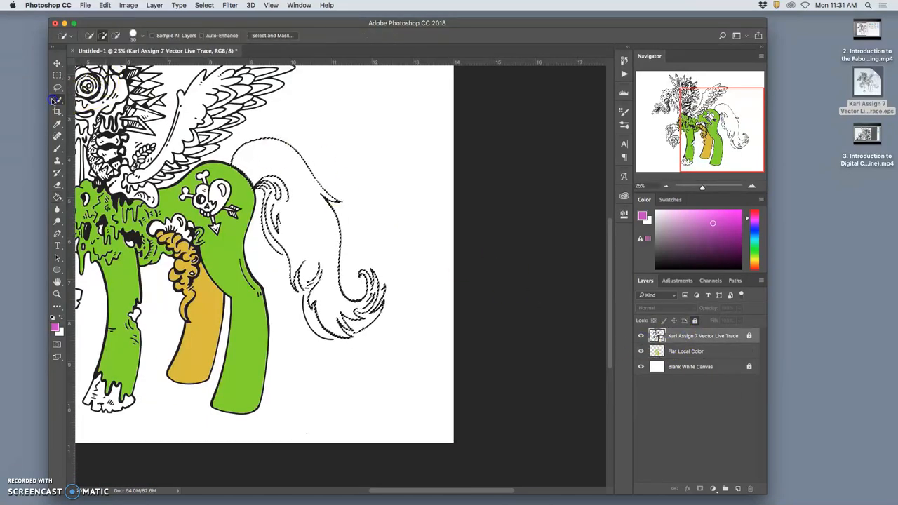
Drop the tail selection and start tracing the tail outline with the Magnetic Lasso
{"action": "left_click", "coordinate": [52, 98]}
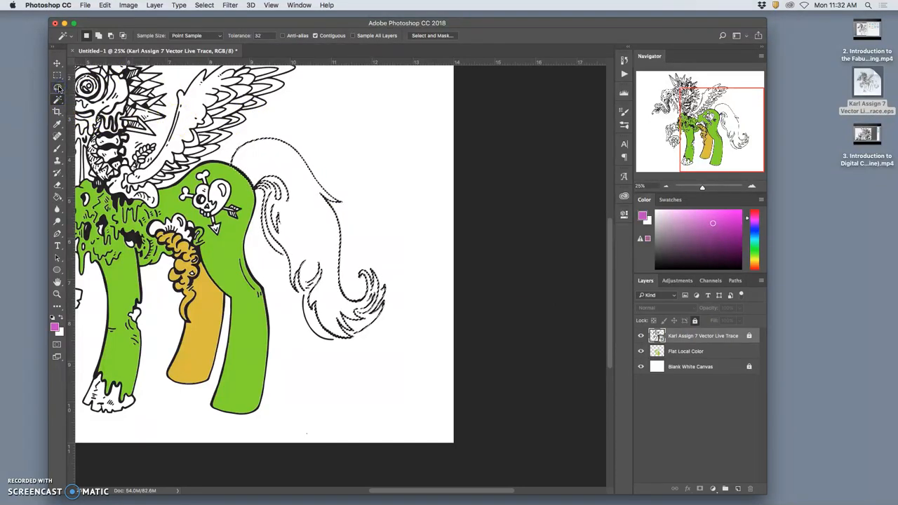
{"action": "left_click", "coordinate": [58, 88]}
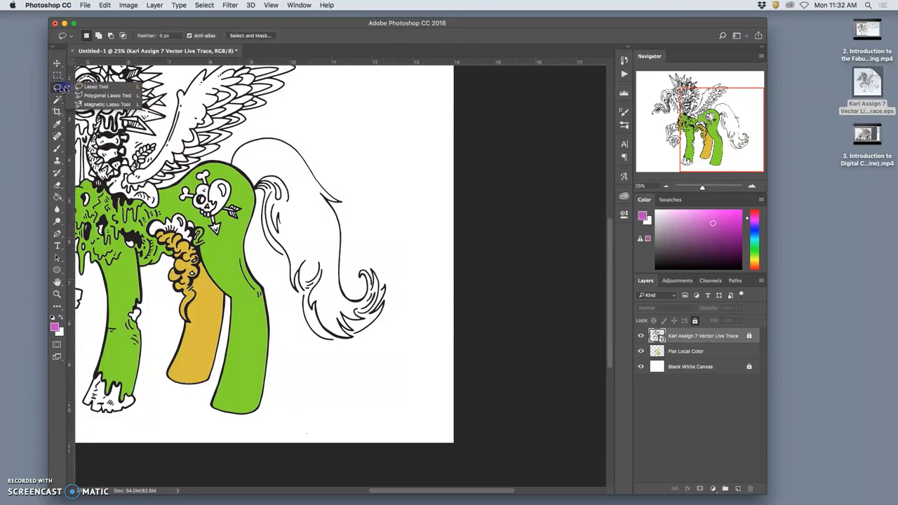
{"action": "left_click", "coordinate": [107, 104]}
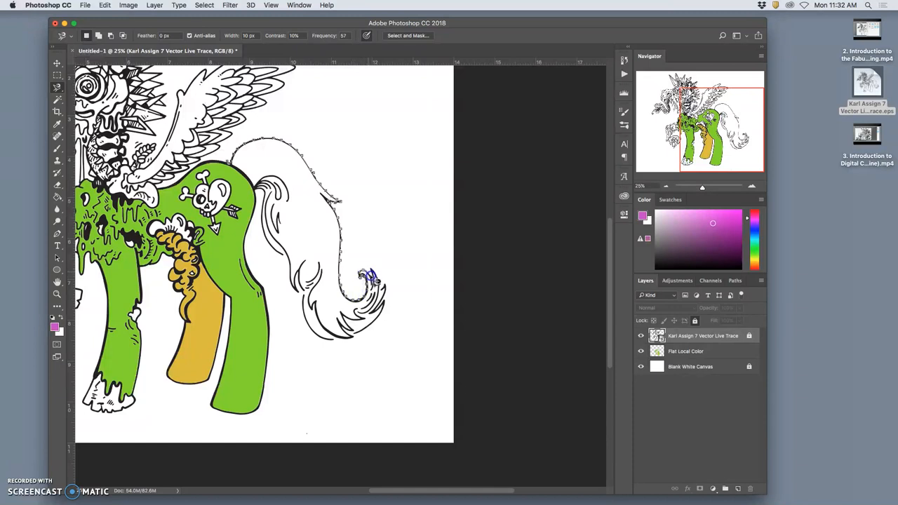
{"action": "mouse_move", "coordinate": [377, 282]}
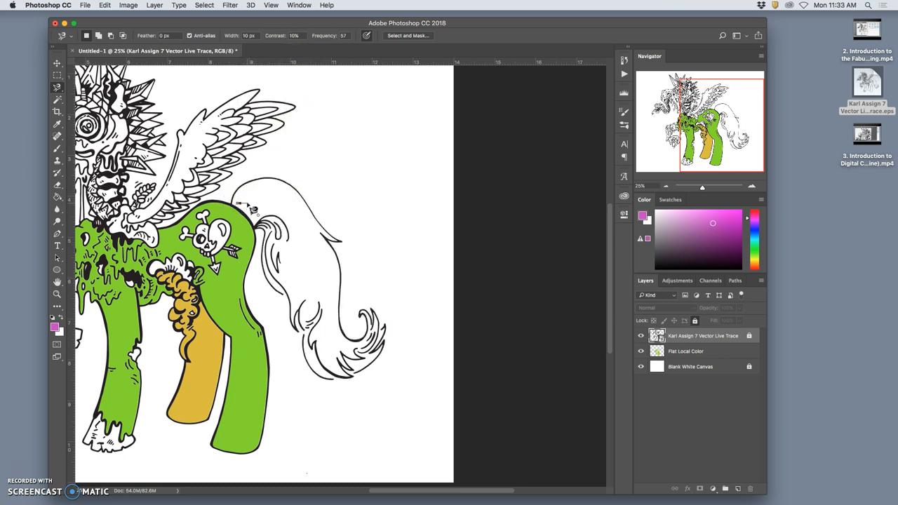
{"action": "mouse_move", "coordinate": [236, 204]}
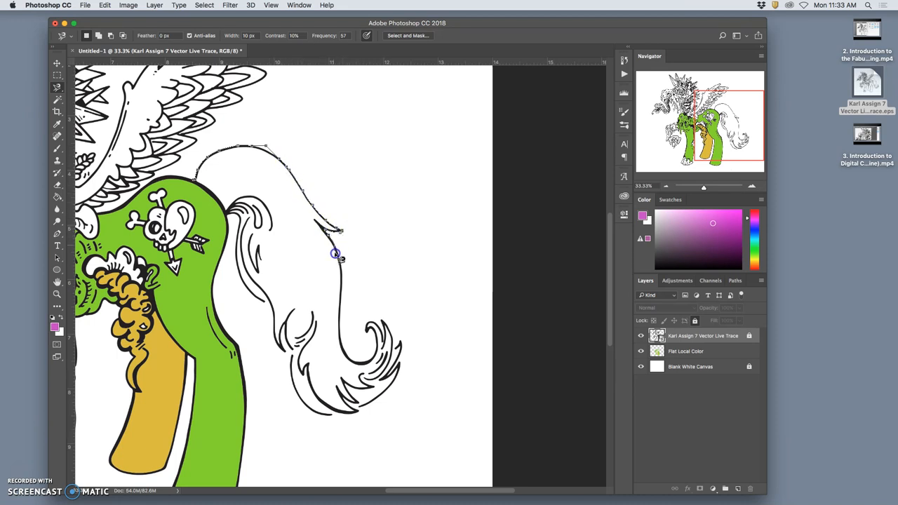
Close the lasso around the tail and bucket-fill it magenta on Flat Local Color
{"action": "left_click_drag", "start_coordinate": [335, 254], "coordinate": [339, 346]}
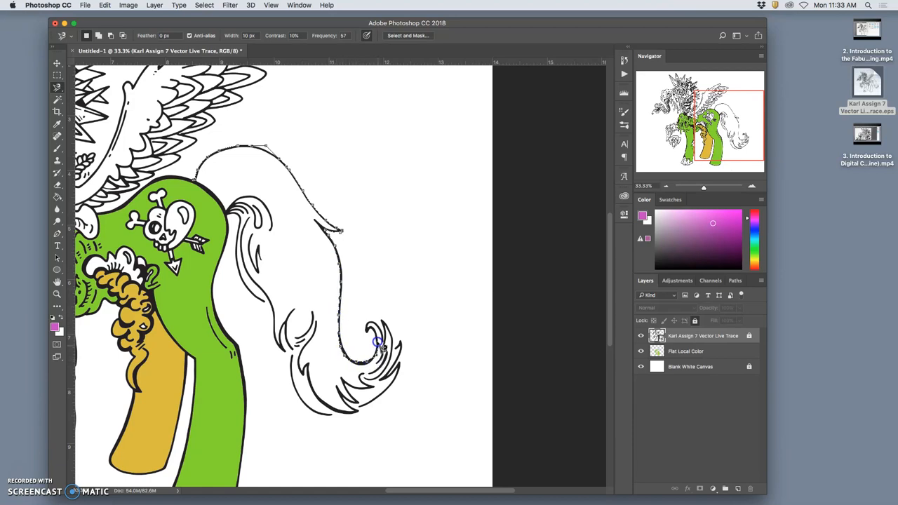
{"action": "mouse_move", "coordinate": [384, 336]}
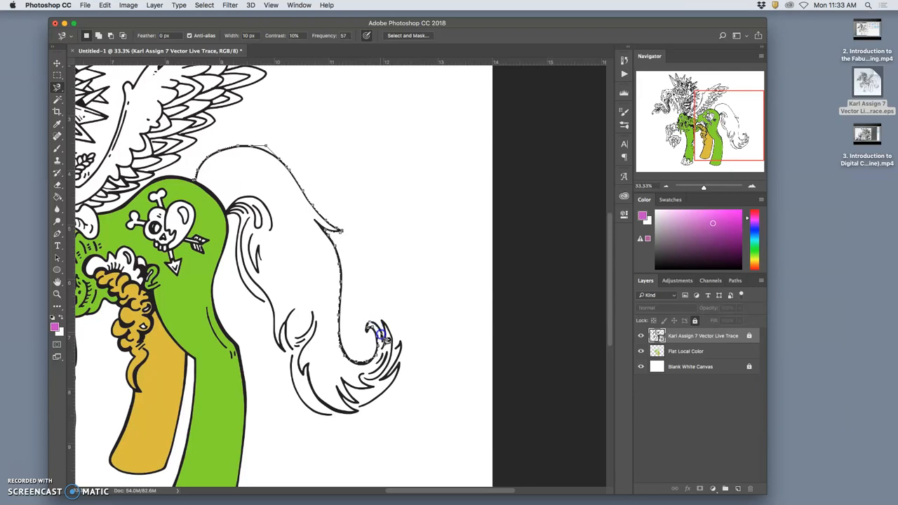
{"action": "mouse_move", "coordinate": [394, 343]}
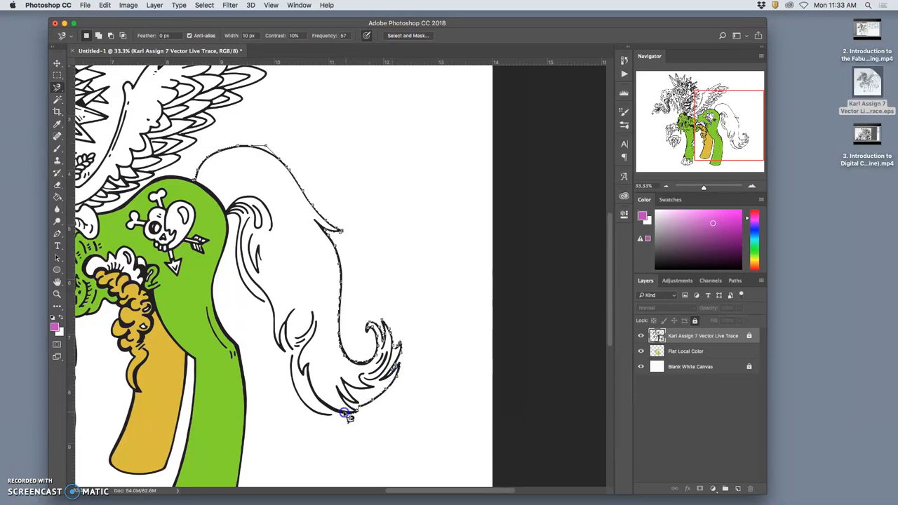
{"action": "mouse_move", "coordinate": [299, 398]}
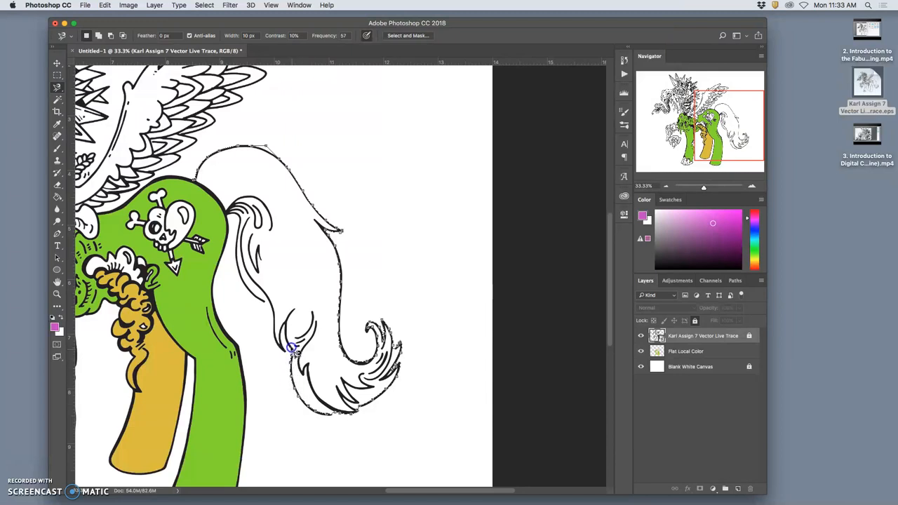
{"action": "mouse_move", "coordinate": [284, 353]}
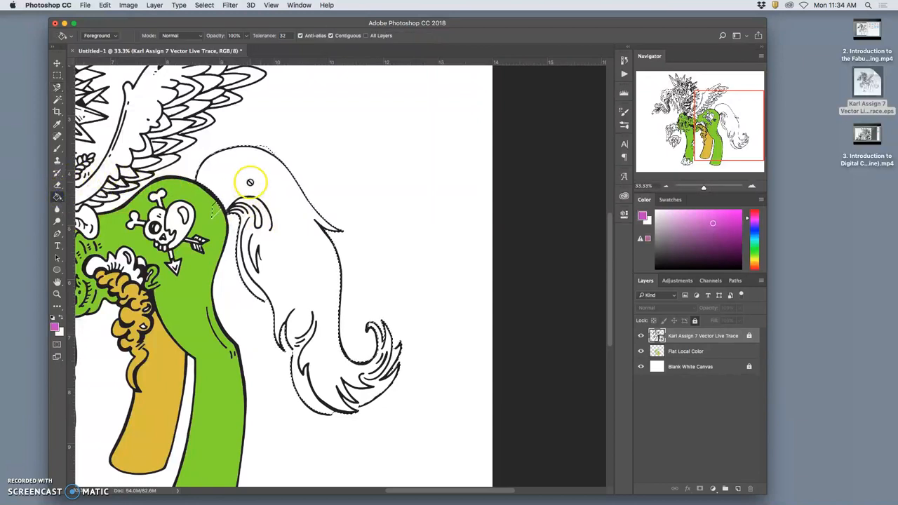
{"action": "left_click", "coordinate": [686, 351]}
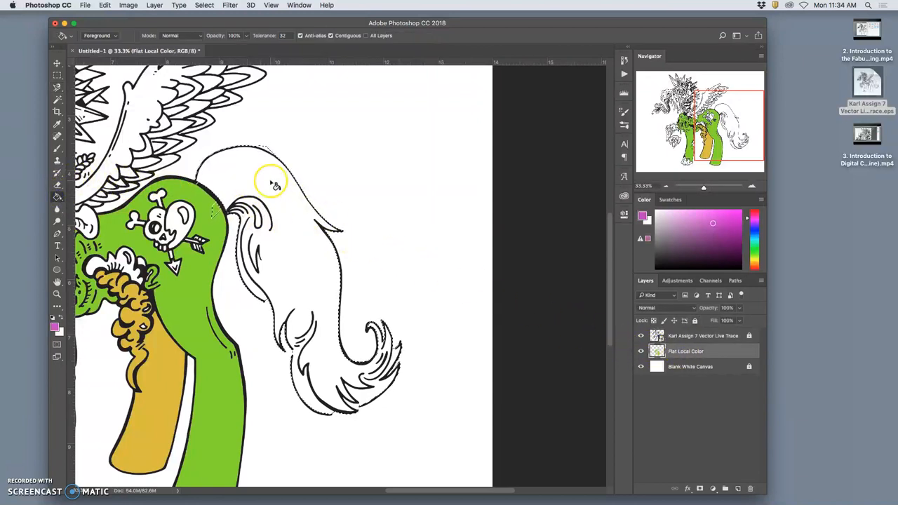
{"action": "left_click", "coordinate": [270, 183]}
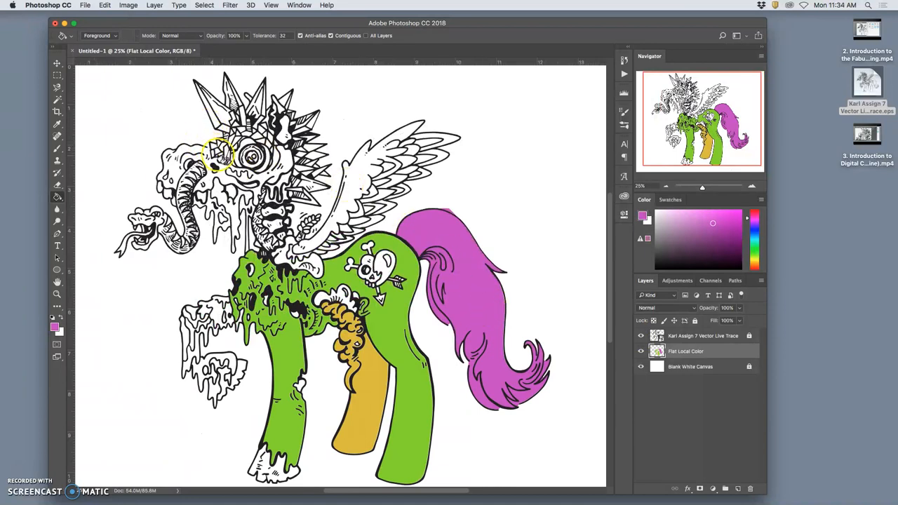
Duplicate the line-art layer, Magic Wand the head, and pick an orange-brown colour
{"action": "left_click", "coordinate": [706, 336]}
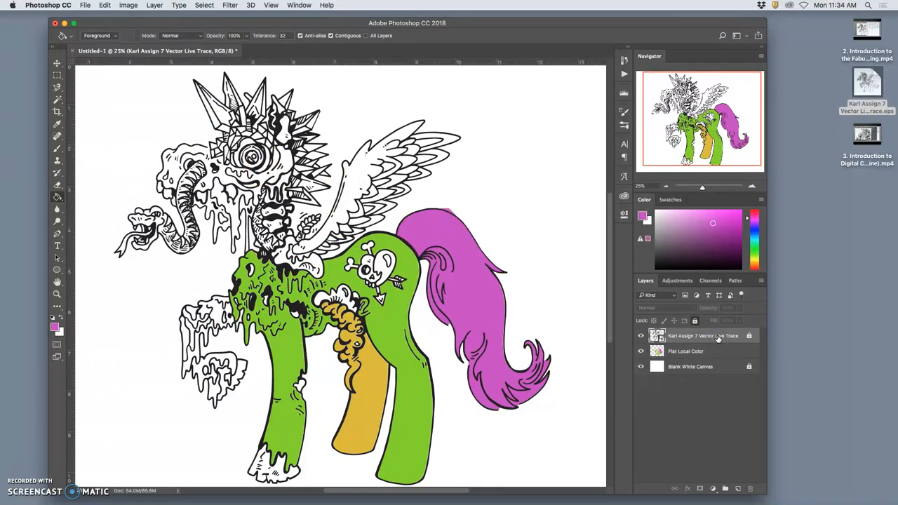
{"action": "mouse_move", "coordinate": [718, 337]}
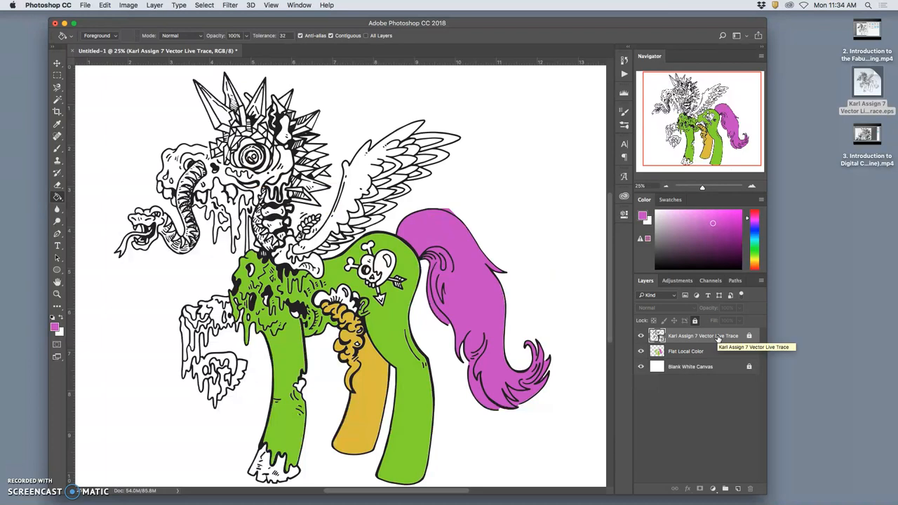
{"action": "key", "text": "cmd+j"}
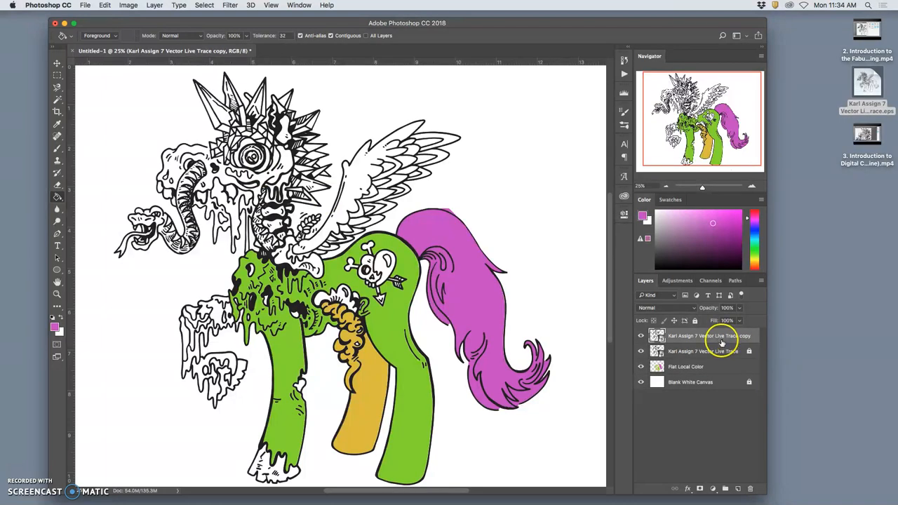
{"action": "right_click", "coordinate": [723, 335]}
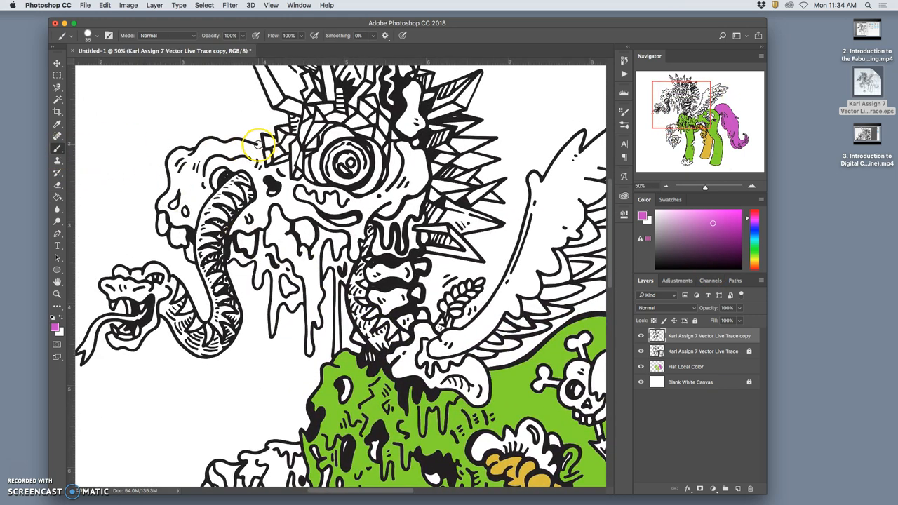
{"action": "mouse_move", "coordinate": [453, 177]}
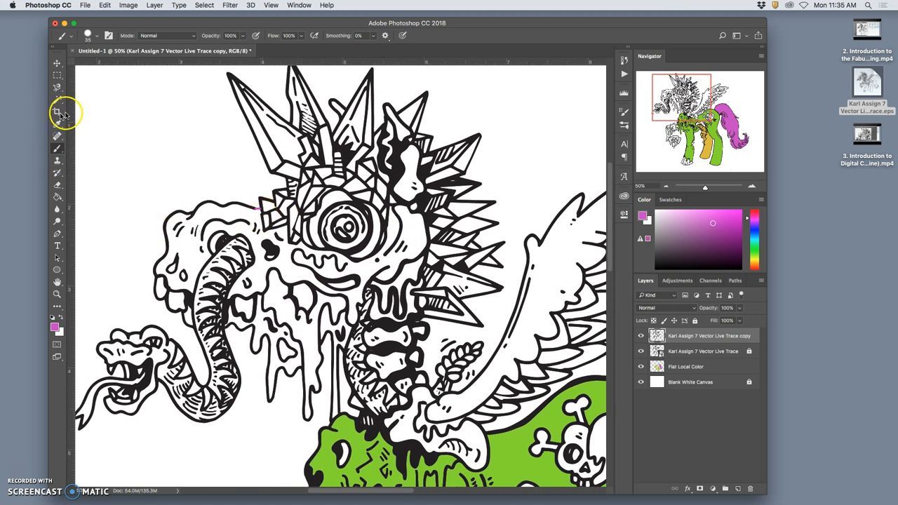
{"action": "left_click", "coordinate": [57, 99]}
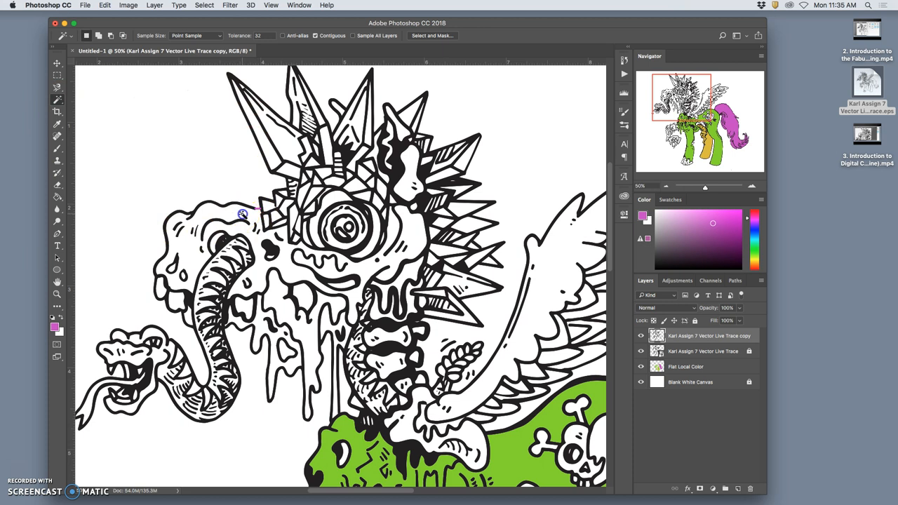
{"action": "mouse_move", "coordinate": [362, 285]}
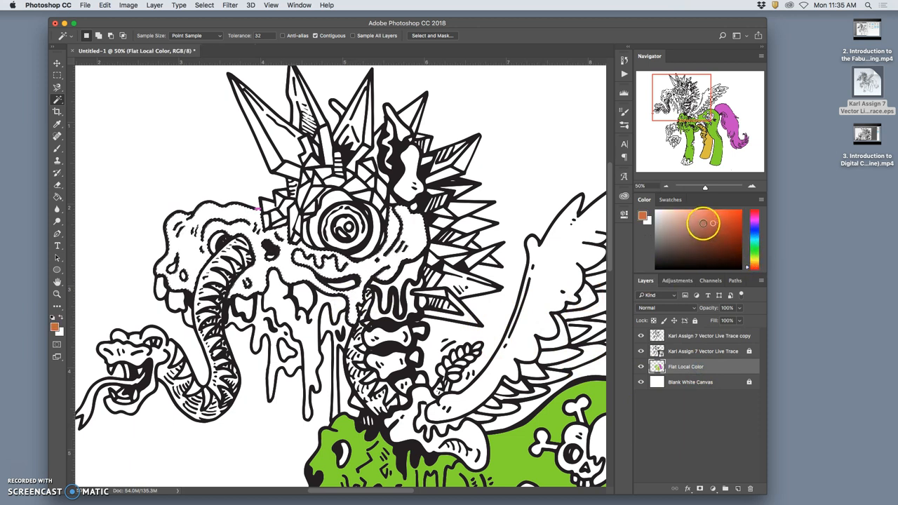
{"action": "left_click", "coordinate": [57, 194]}
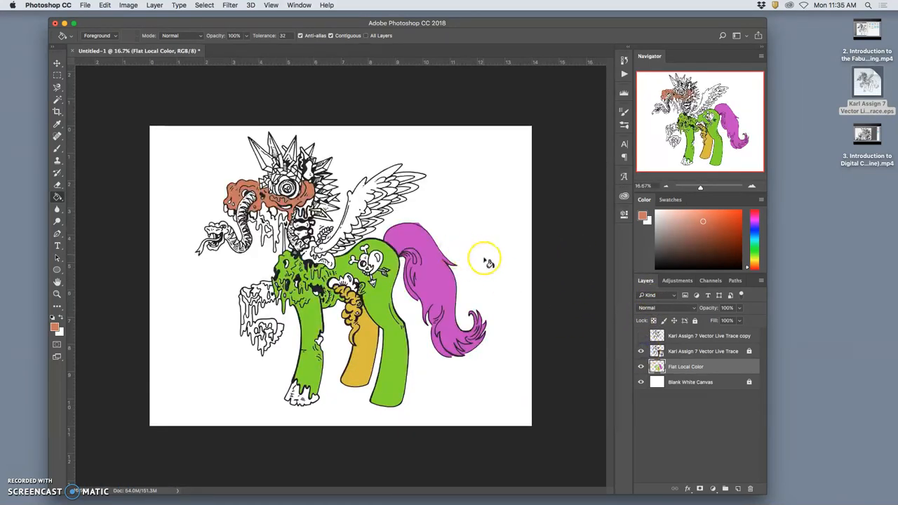
Brush blue over the inner wing feathers on the Flat Local Color layer
{"action": "left_click", "coordinate": [641, 336]}
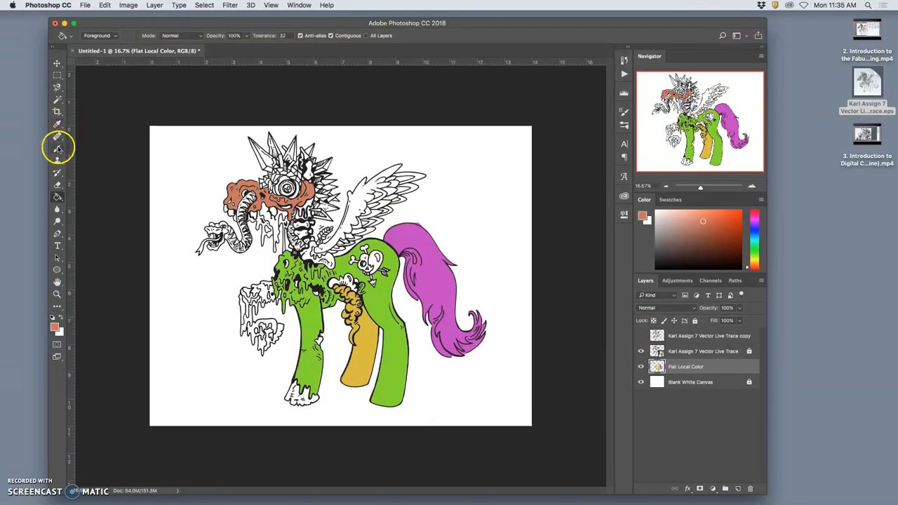
{"action": "left_click", "coordinate": [57, 148]}
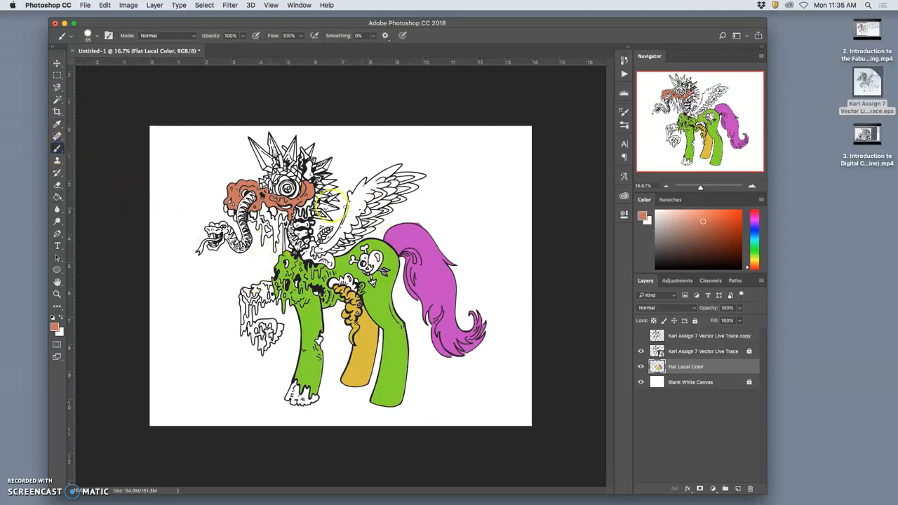
{"action": "left_click", "coordinate": [99, 35]}
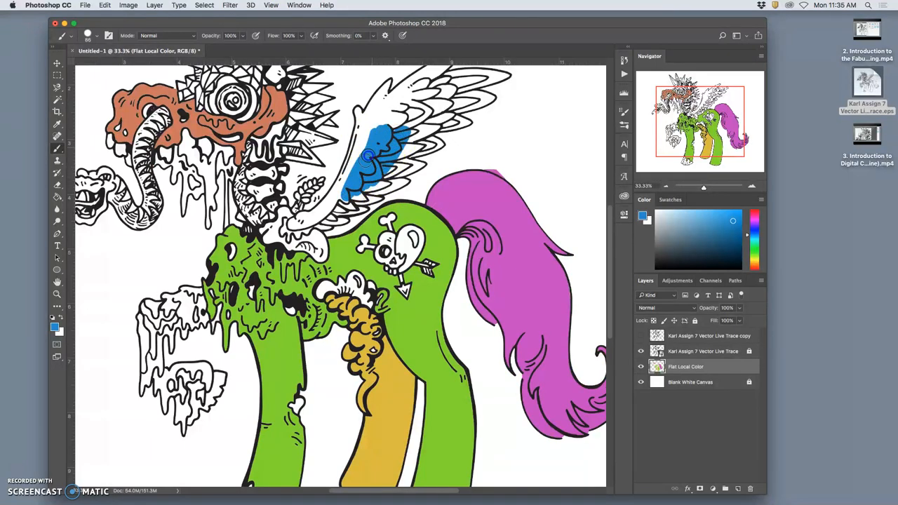
{"action": "left_click_drag", "start_coordinate": [372, 158], "coordinate": [396, 117]}
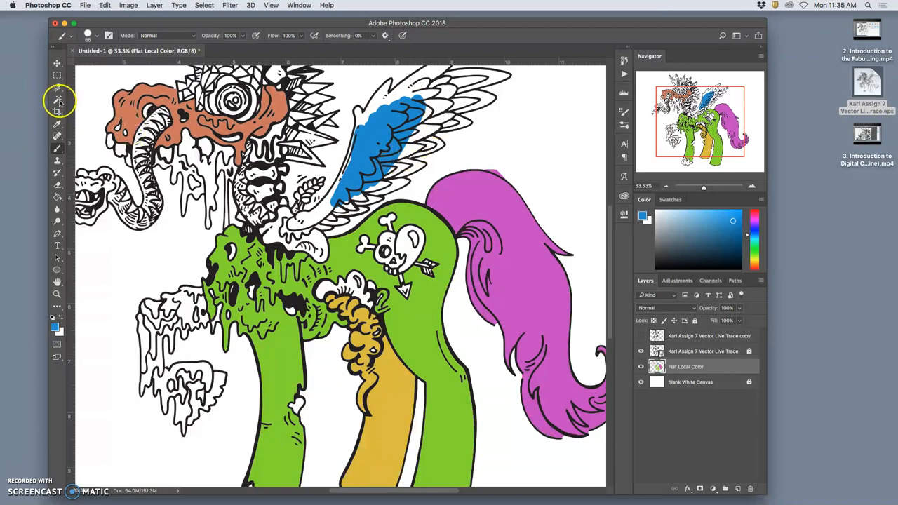
Magic Wand the inner wing area so the rest of it can be filled blue
{"action": "left_click", "coordinate": [57, 87]}
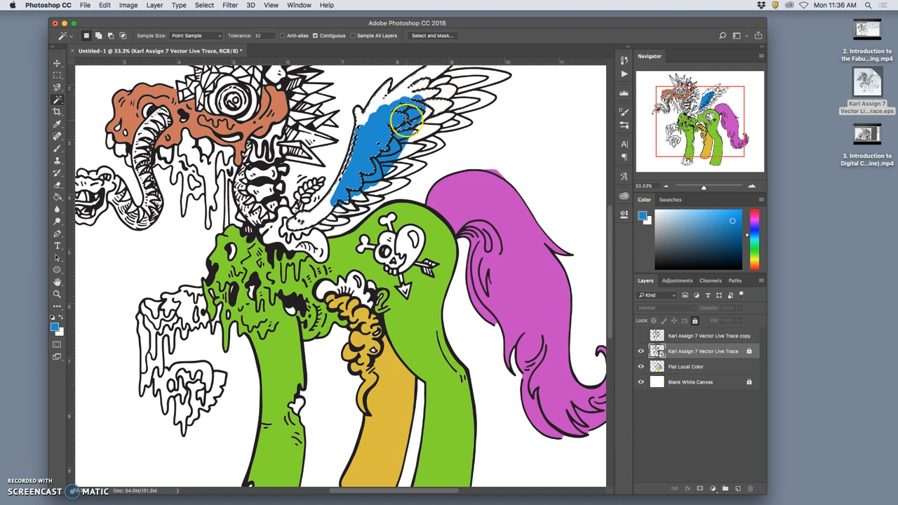
{"action": "left_click", "coordinate": [337, 211]}
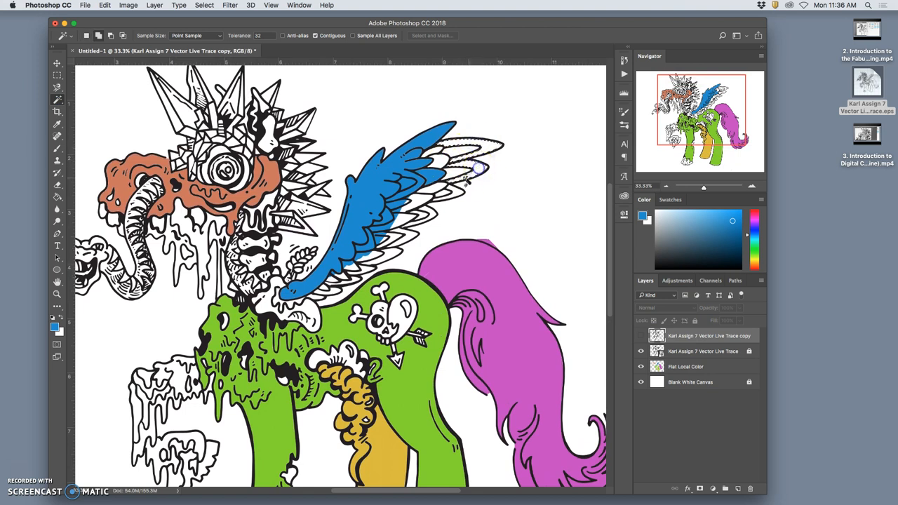
{"action": "mouse_move", "coordinate": [411, 232]}
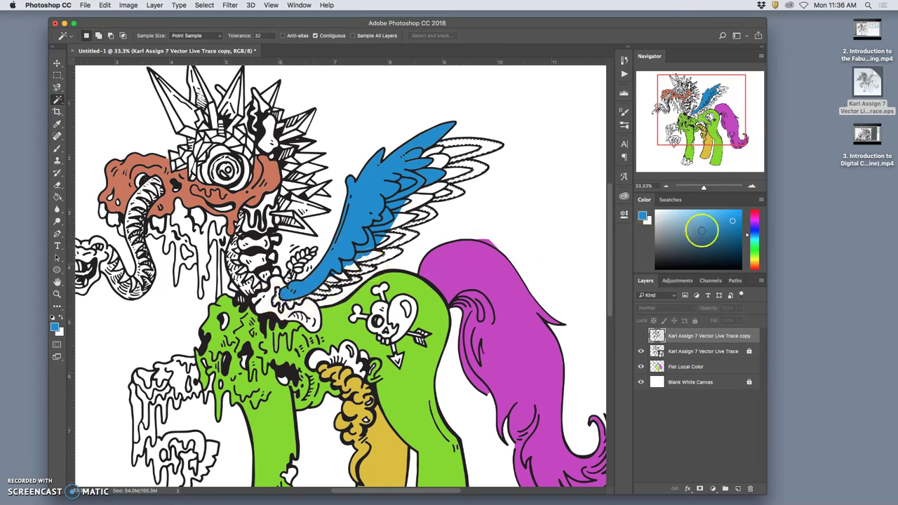
Pick purple for the outer feathers and return to Magic Wand on the line-art layer
{"action": "left_click", "coordinate": [751, 254]}
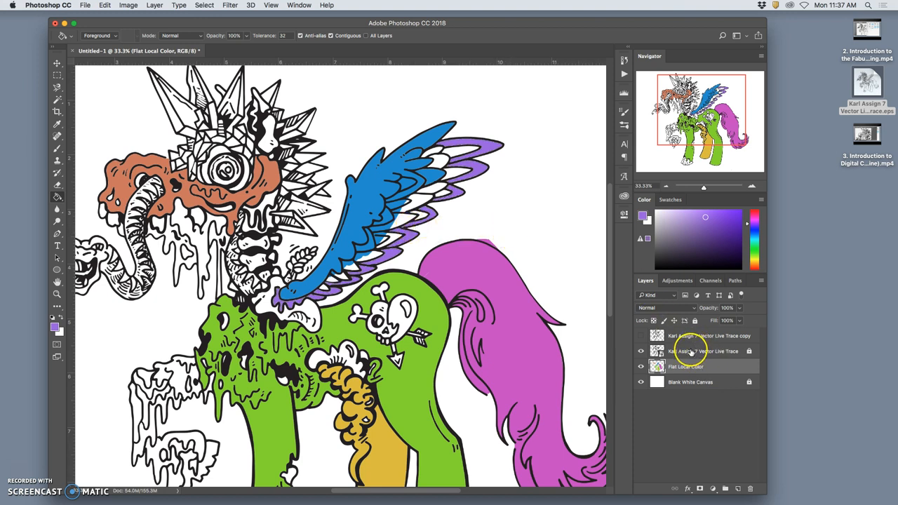
{"action": "left_click", "coordinate": [703, 352]}
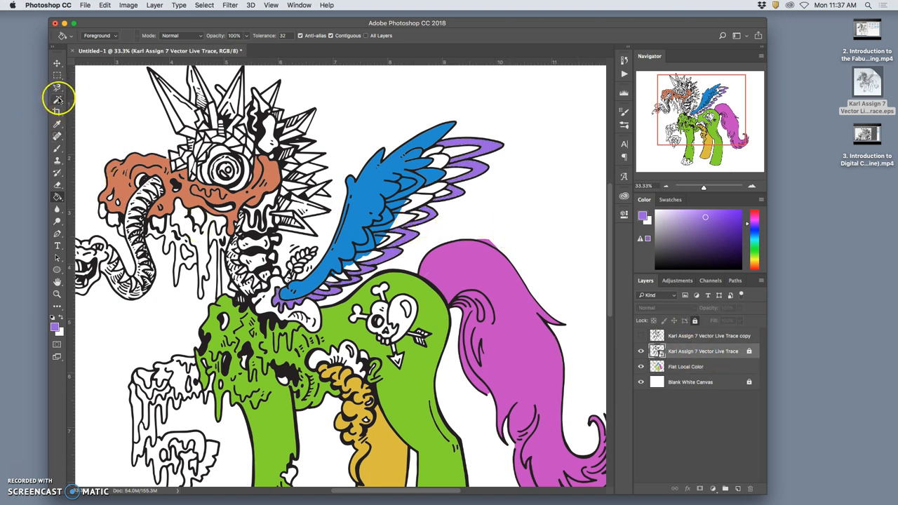
{"action": "left_click", "coordinate": [57, 98]}
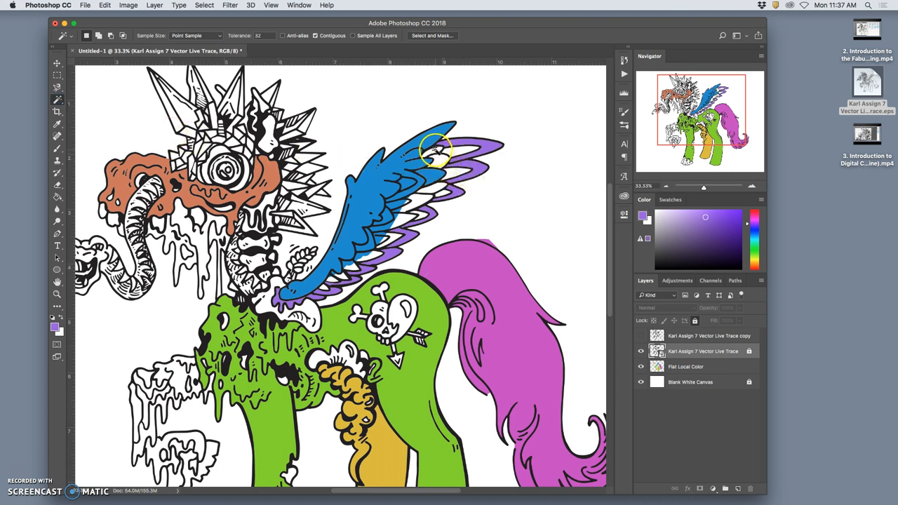